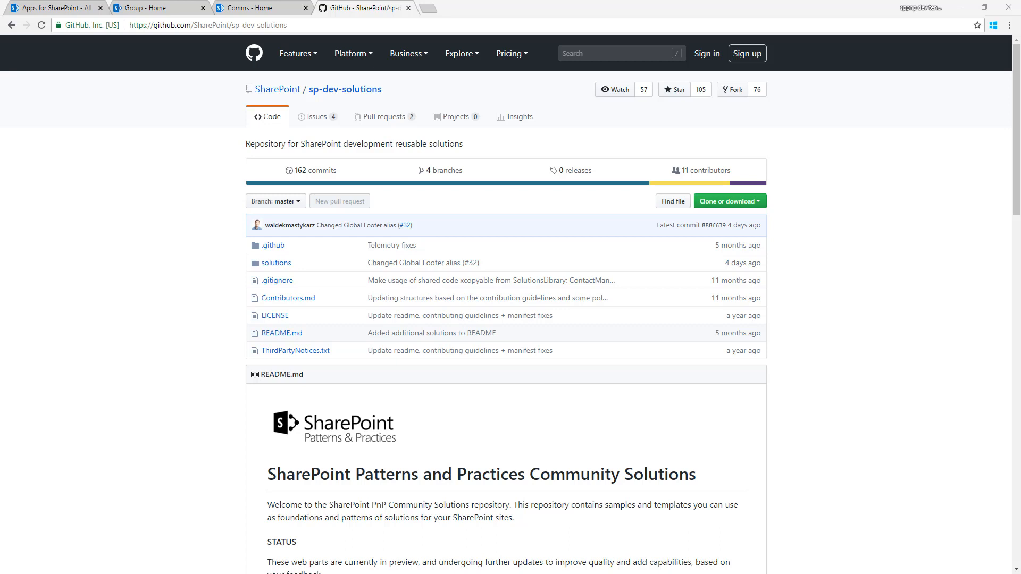
{"action": "mouse_move", "coordinate": [277, 268]}
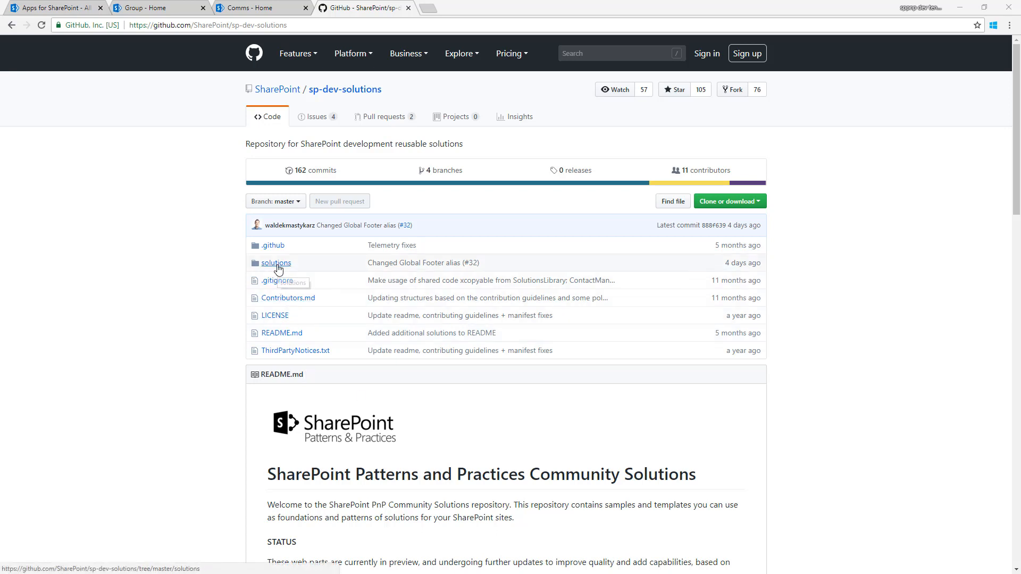
- Open the repository's solutions folder and scroll through the Global Footer README
{"action": "left_click", "coordinate": [276, 262]}
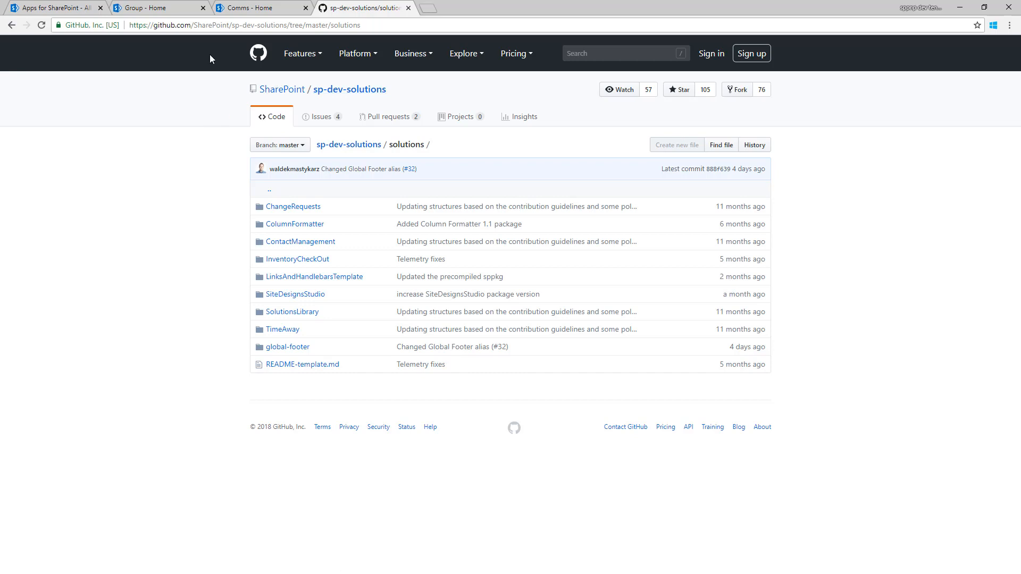
{"action": "mouse_move", "coordinate": [287, 292]}
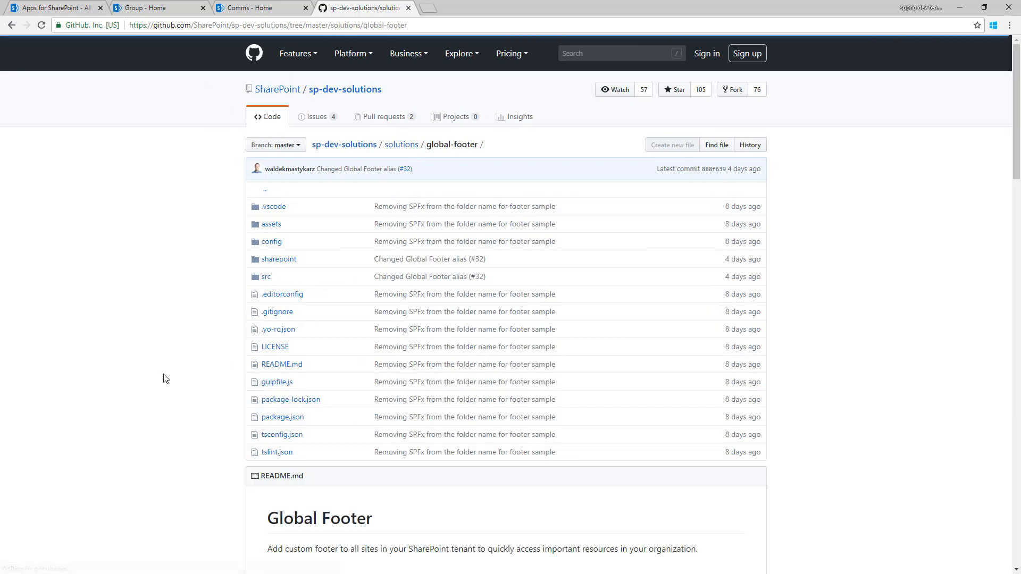
{"action": "scroll", "scroll_direction": "down", "scroll_amount": 3}
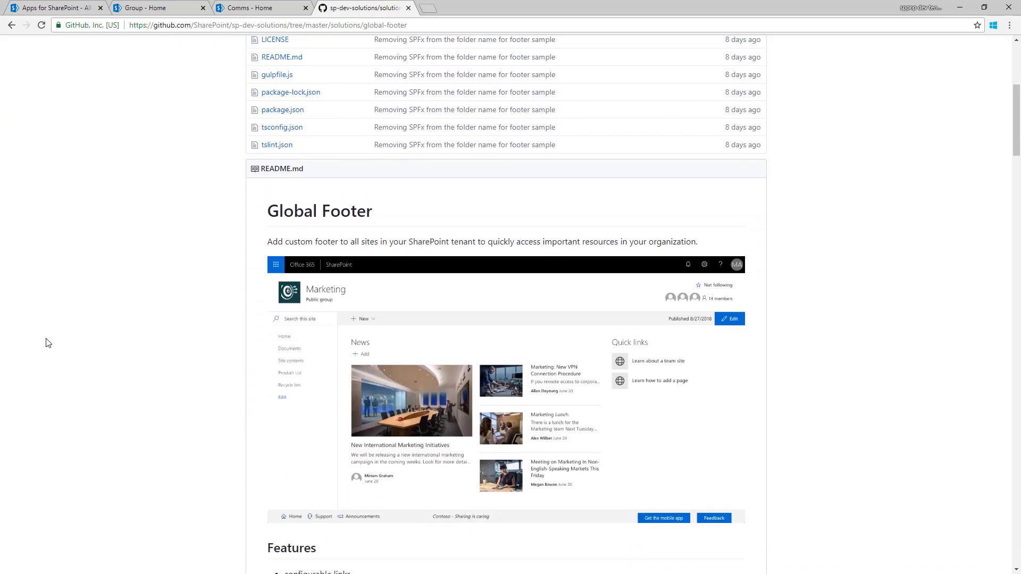
{"action": "scroll", "scroll_direction": "down", "scroll_amount": 3}
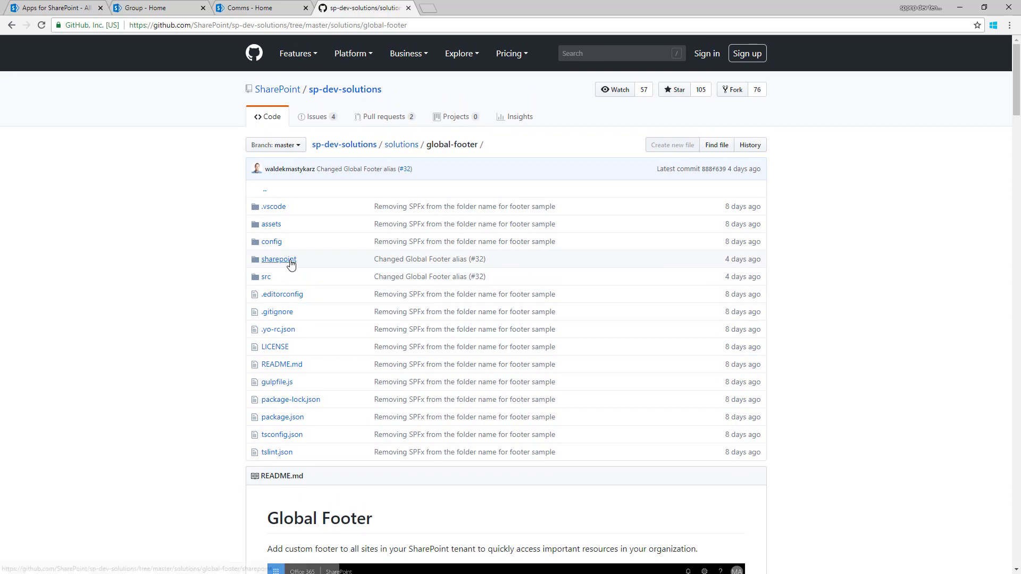
- Download spfx-global-footer.sppkg from sharepoint/solution and reveal it in the Downloads folder
{"action": "left_click", "coordinate": [279, 259]}
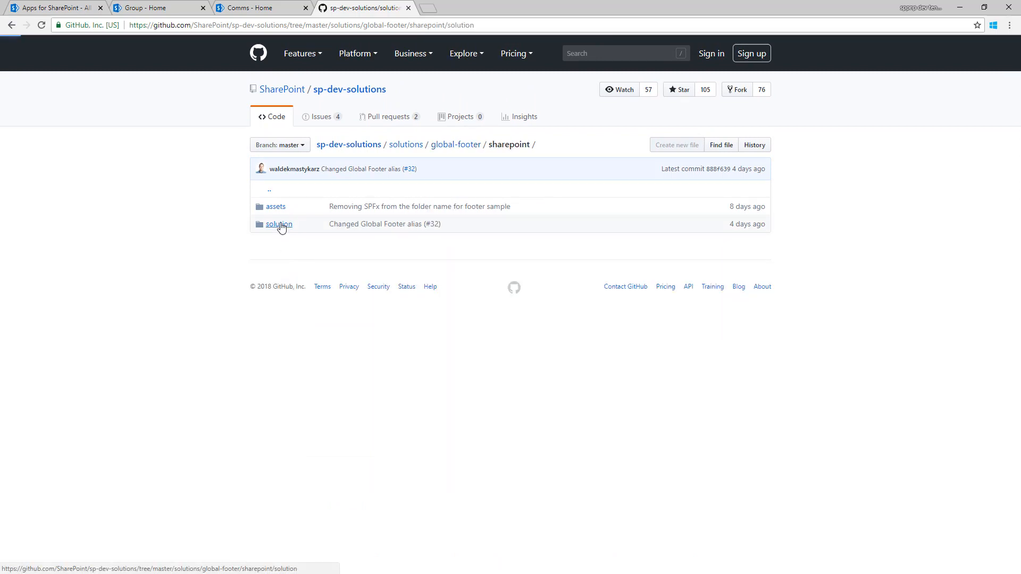
{"action": "left_click", "coordinate": [279, 224]}
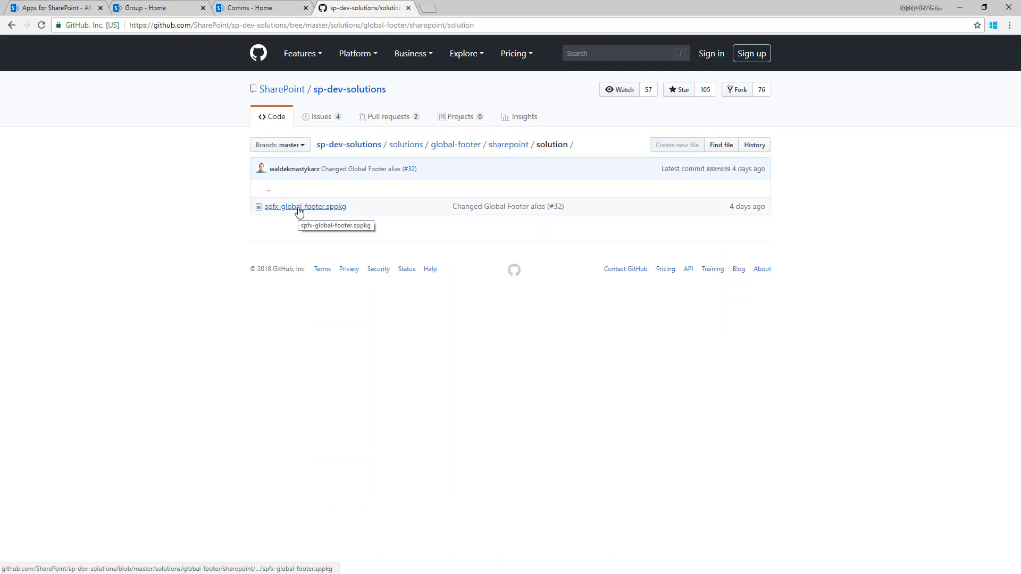
{"action": "left_click", "coordinate": [305, 207]}
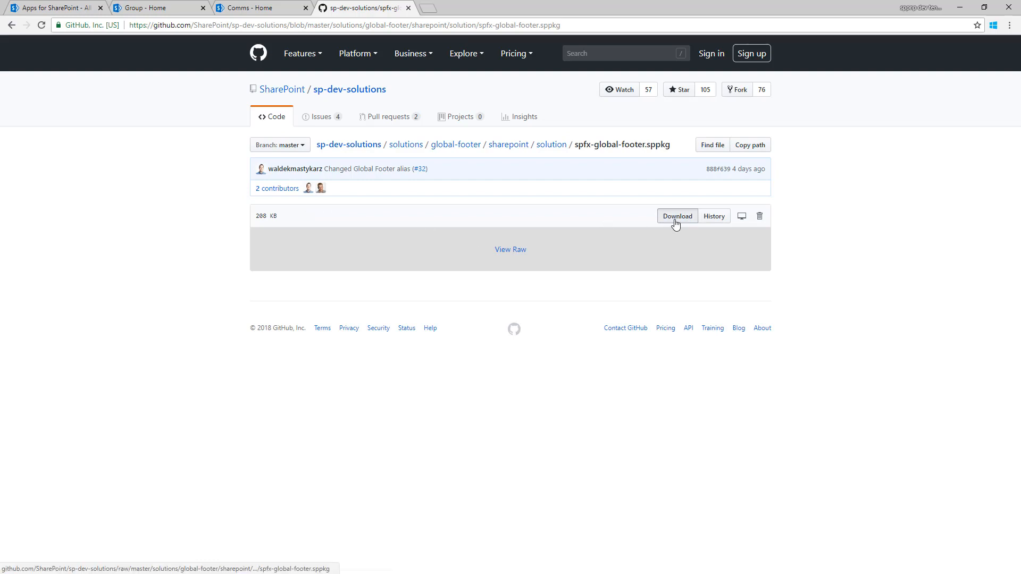
{"action": "left_click", "coordinate": [677, 216]}
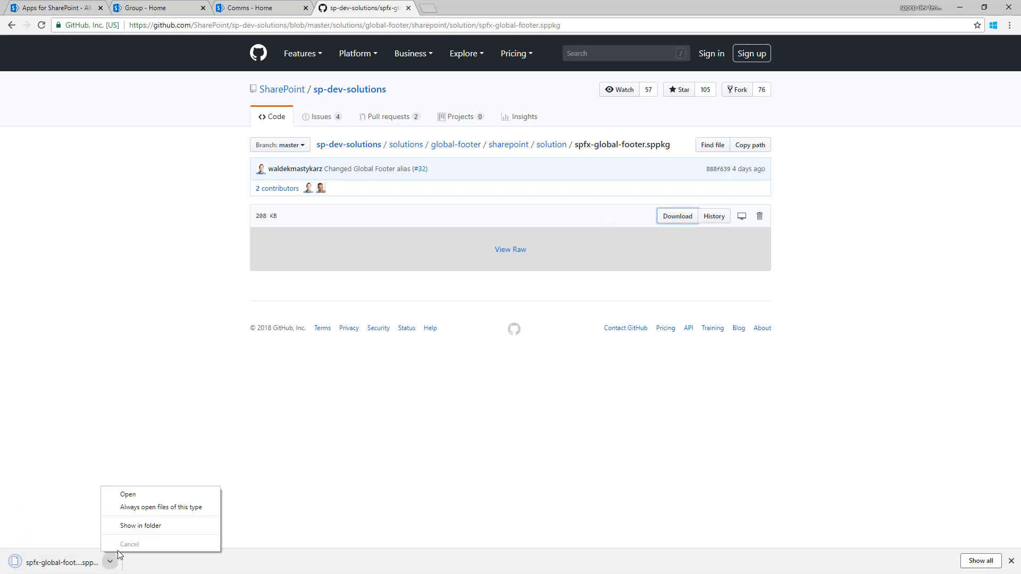
{"action": "left_click", "coordinate": [135, 526]}
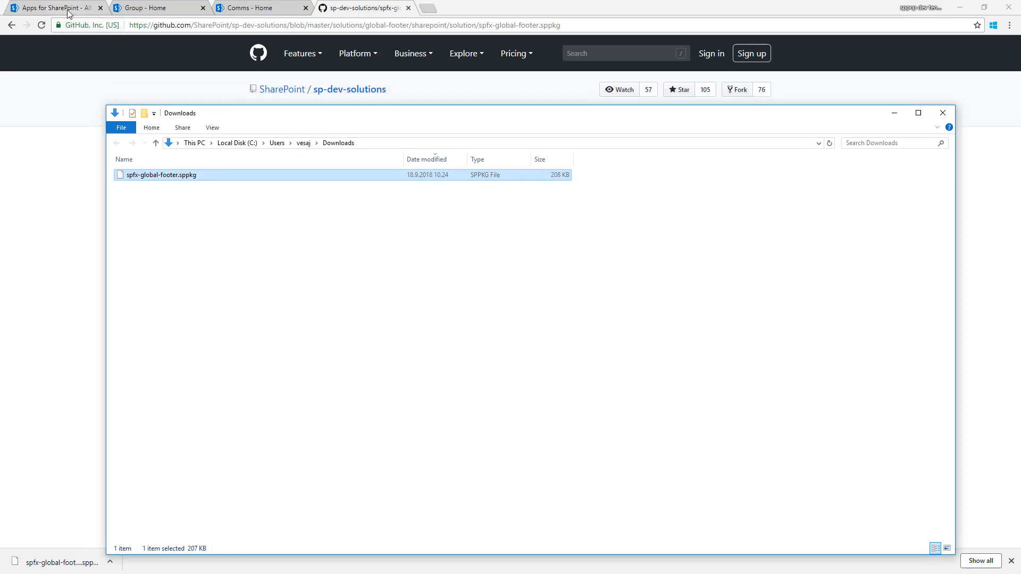
- Drag the .sppkg file into the Apps for SharePoint library
{"action": "left_click", "coordinate": [48, 7]}
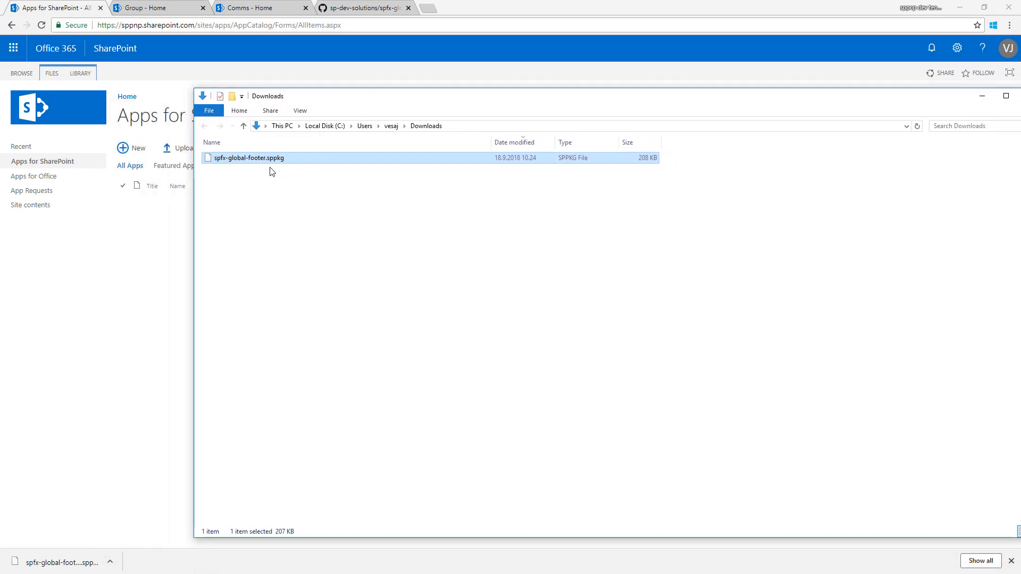
{"action": "left_click_drag", "start_coordinate": [248, 158], "coordinate": [159, 205]}
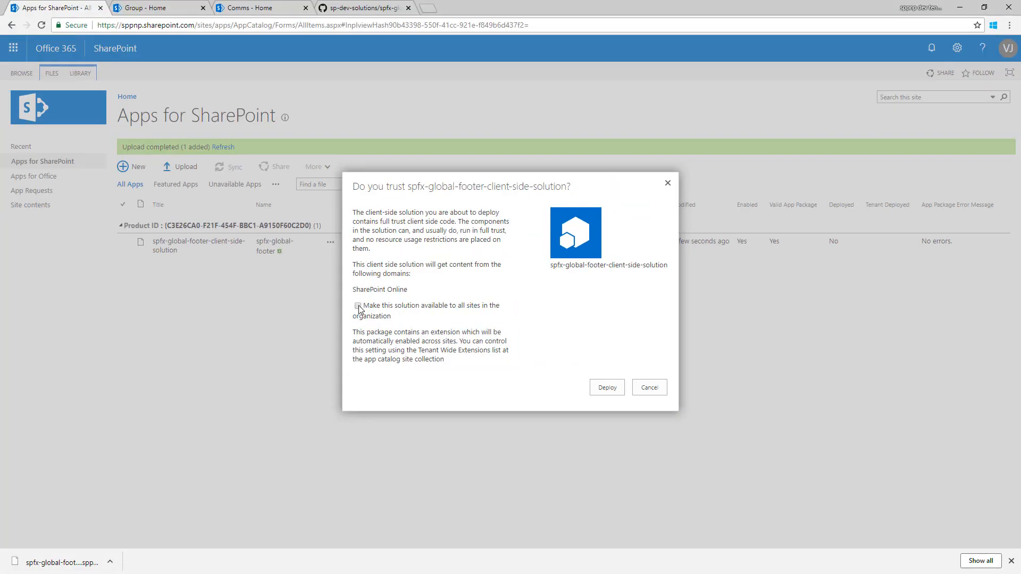
- Make the global footer solution available to all sites and deploy it
{"action": "left_click", "coordinate": [358, 306]}
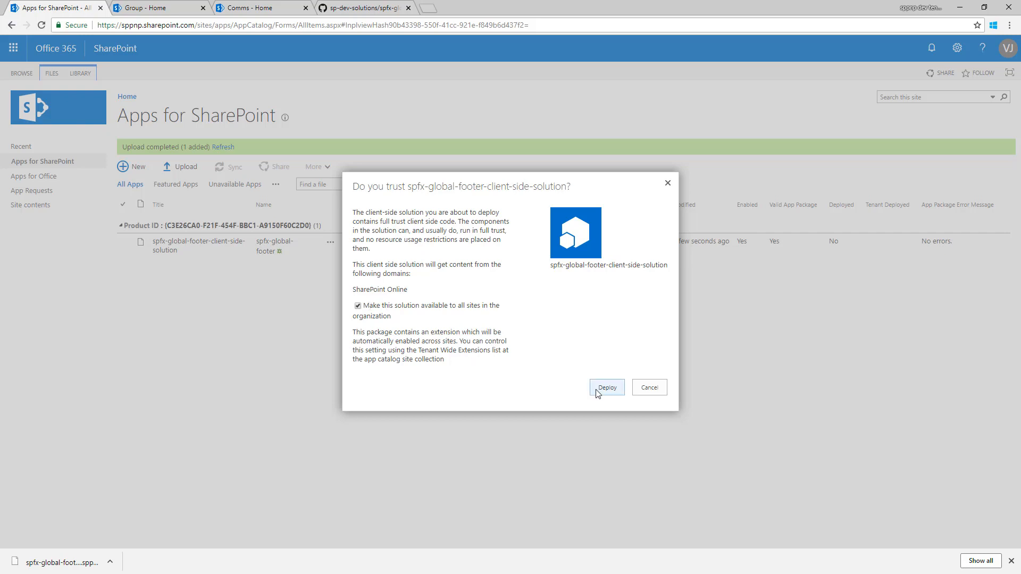
{"action": "left_click", "coordinate": [607, 388]}
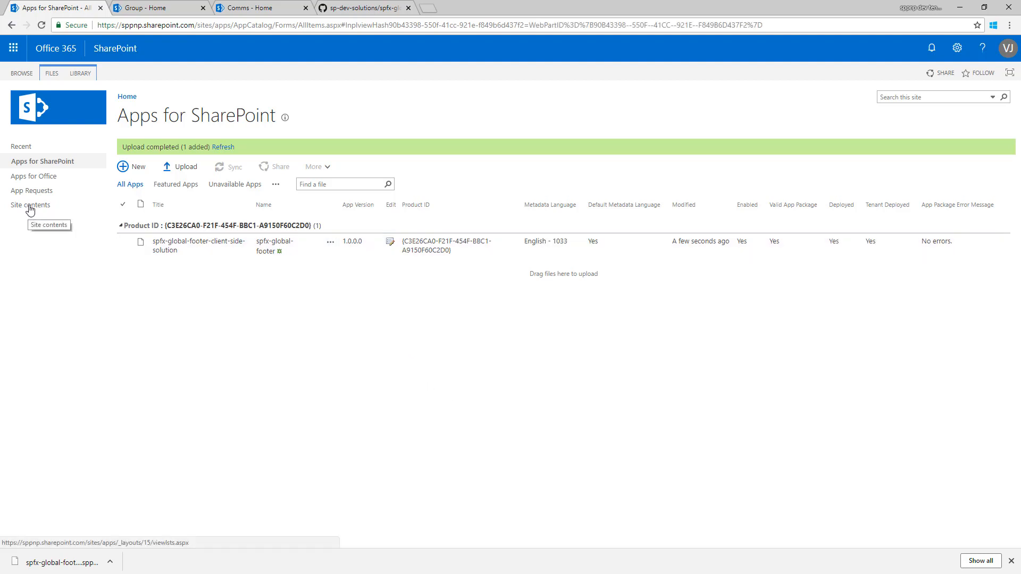
- Open the Tenant Wide Extensions list from the app catalog's Site contents
{"action": "left_click", "coordinate": [31, 205]}
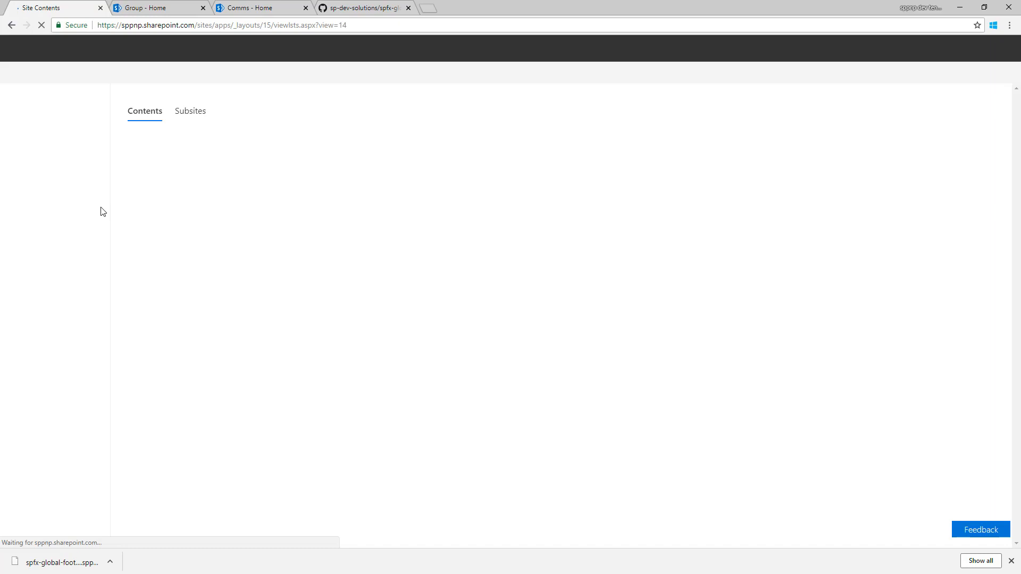
{"action": "mouse_move", "coordinate": [200, 282]}
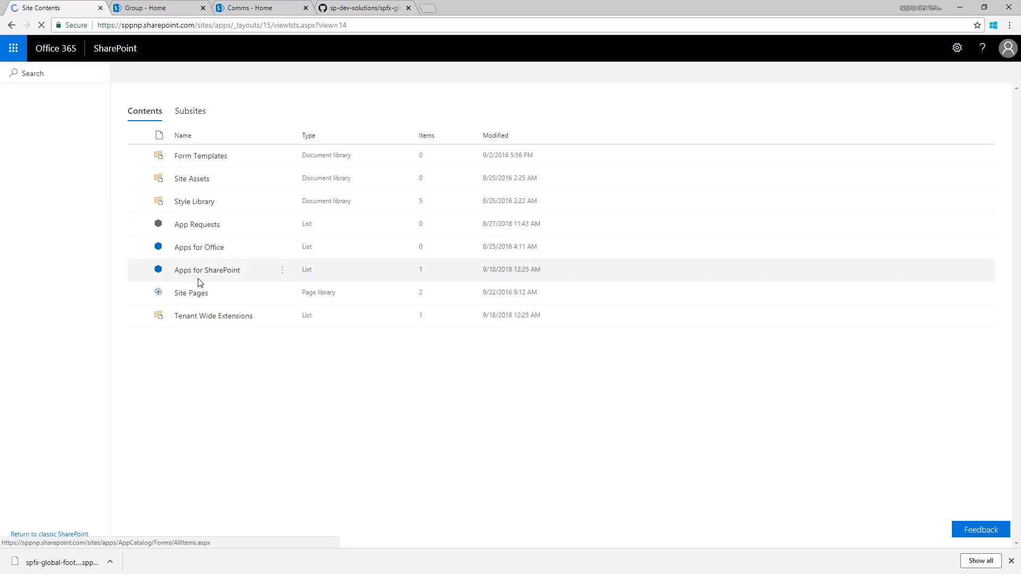
{"action": "left_click", "coordinate": [213, 315]}
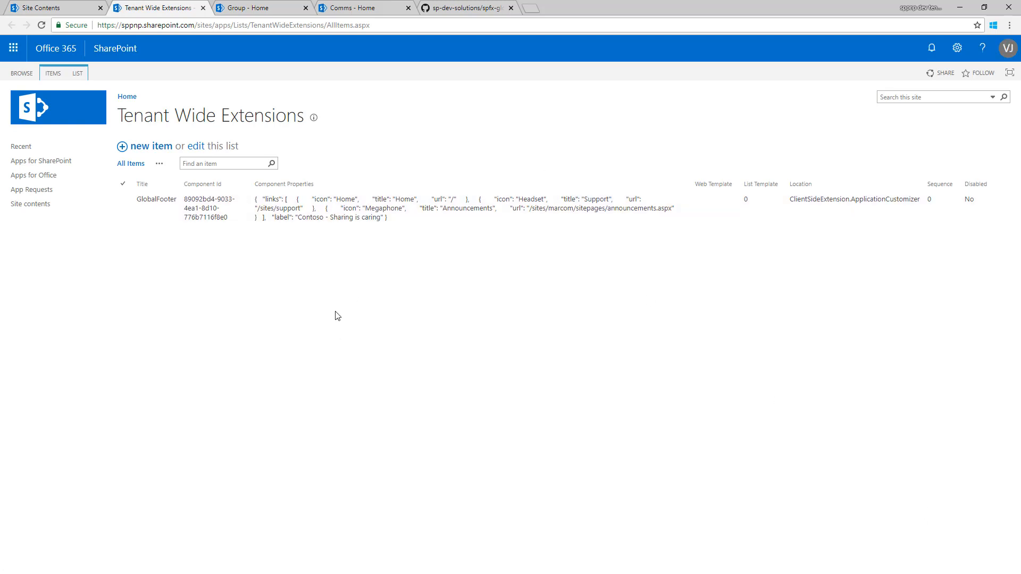
{"action": "mouse_move", "coordinate": [350, 290]}
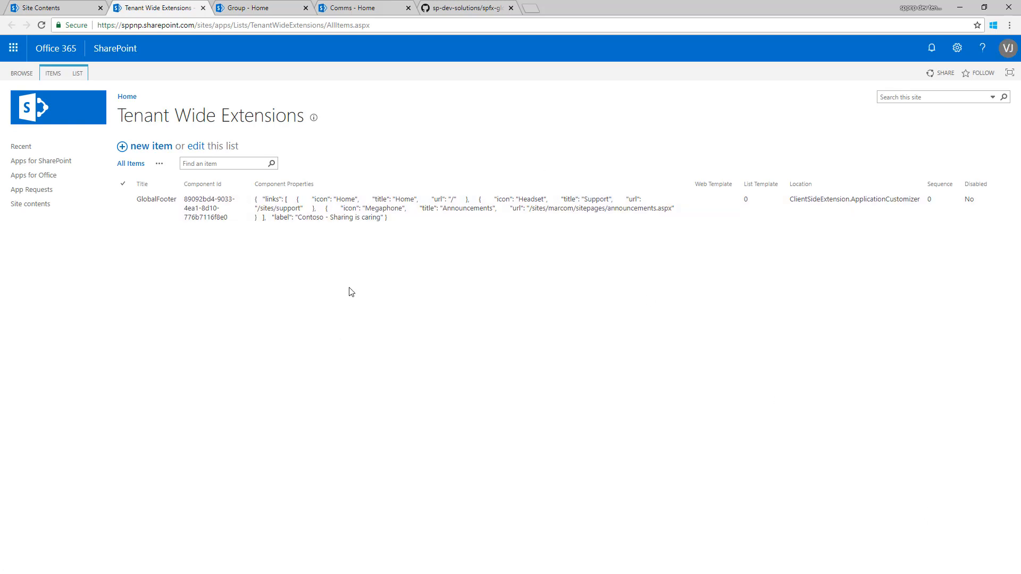
{"action": "mouse_move", "coordinate": [354, 277]}
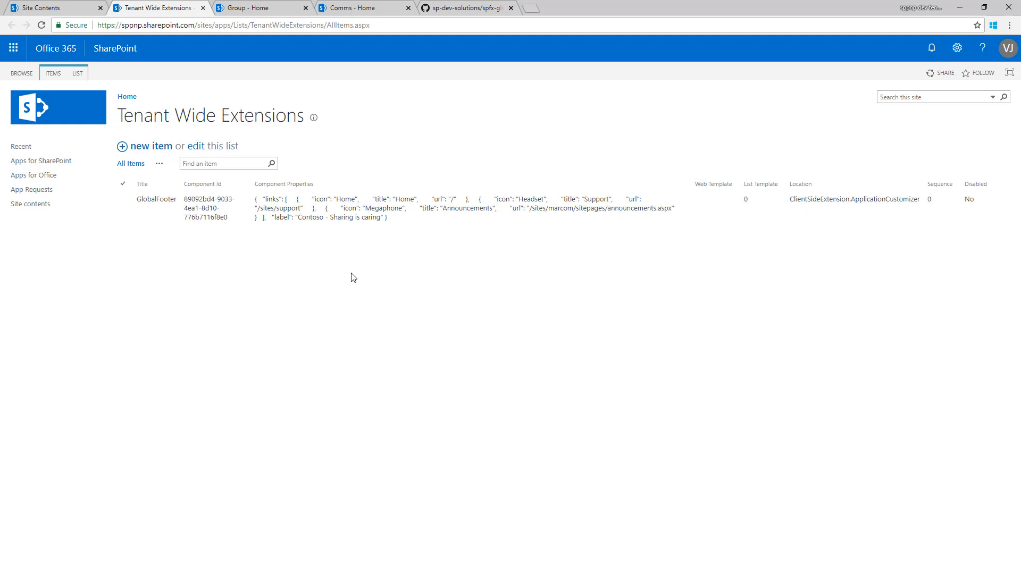
{"action": "mouse_move", "coordinate": [479, 237]}
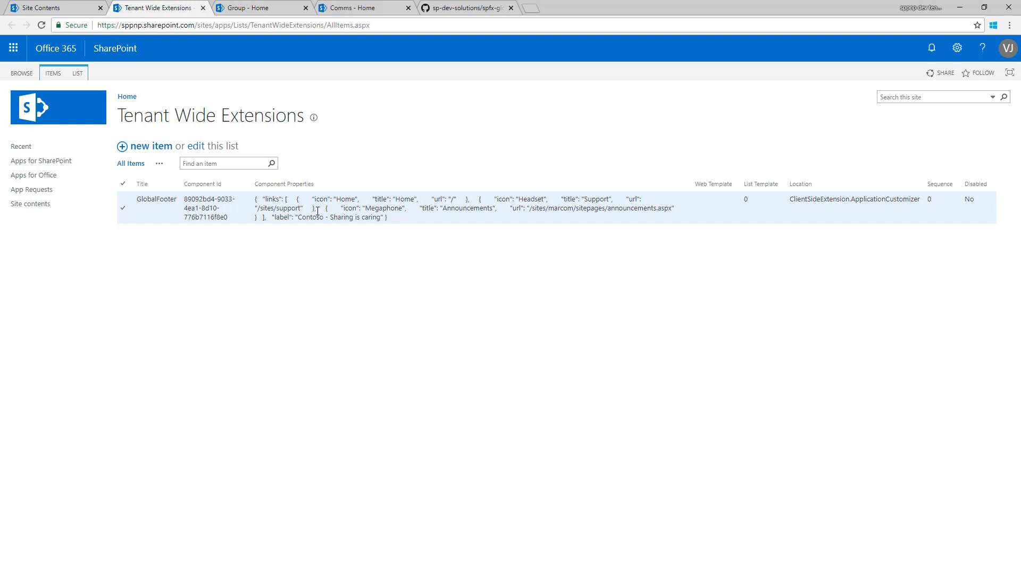
{"action": "mouse_move", "coordinate": [673, 195]}
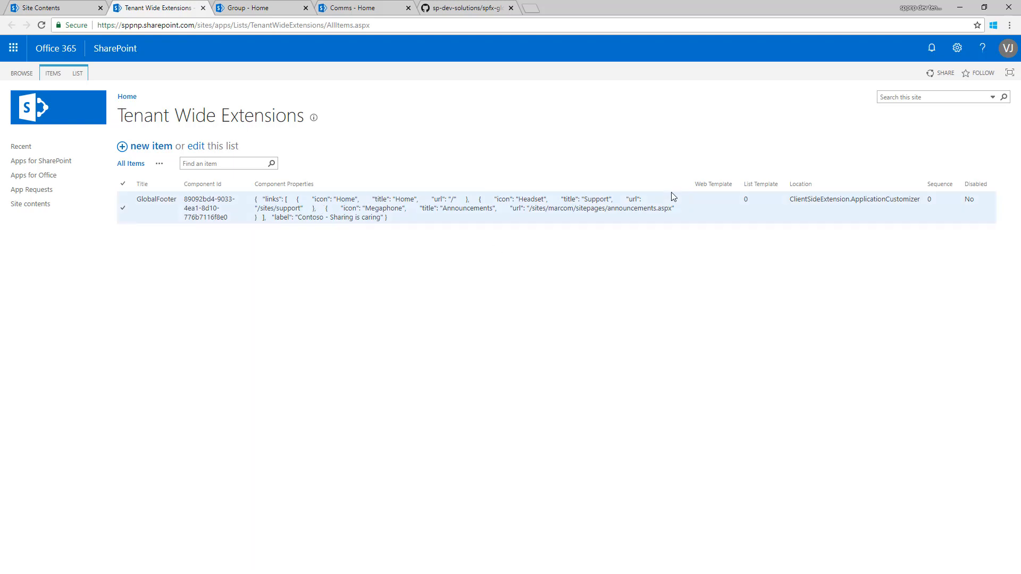
{"action": "mouse_move", "coordinate": [699, 213]}
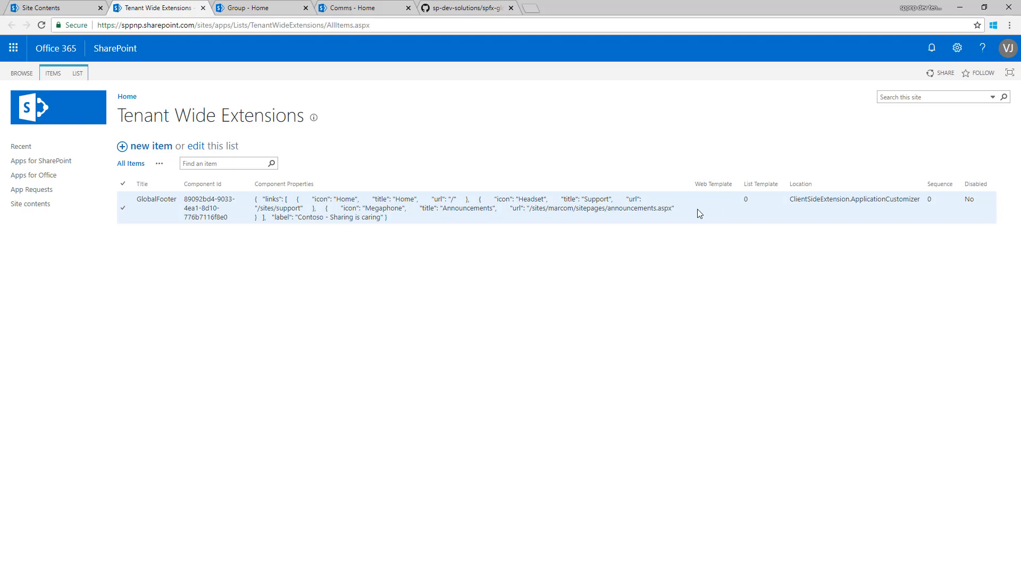
{"action": "mouse_move", "coordinate": [707, 216]}
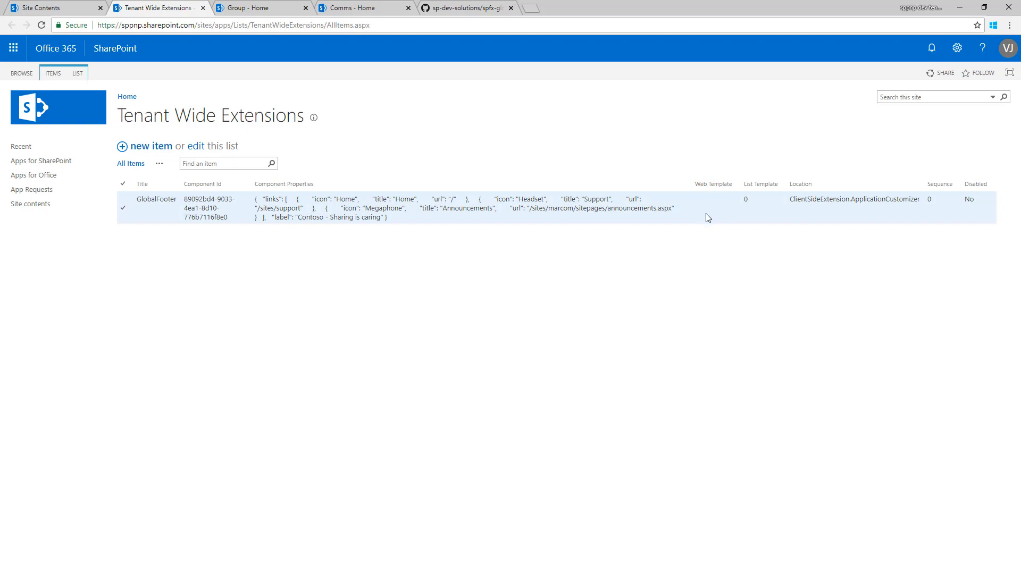
{"action": "mouse_move", "coordinate": [690, 220]}
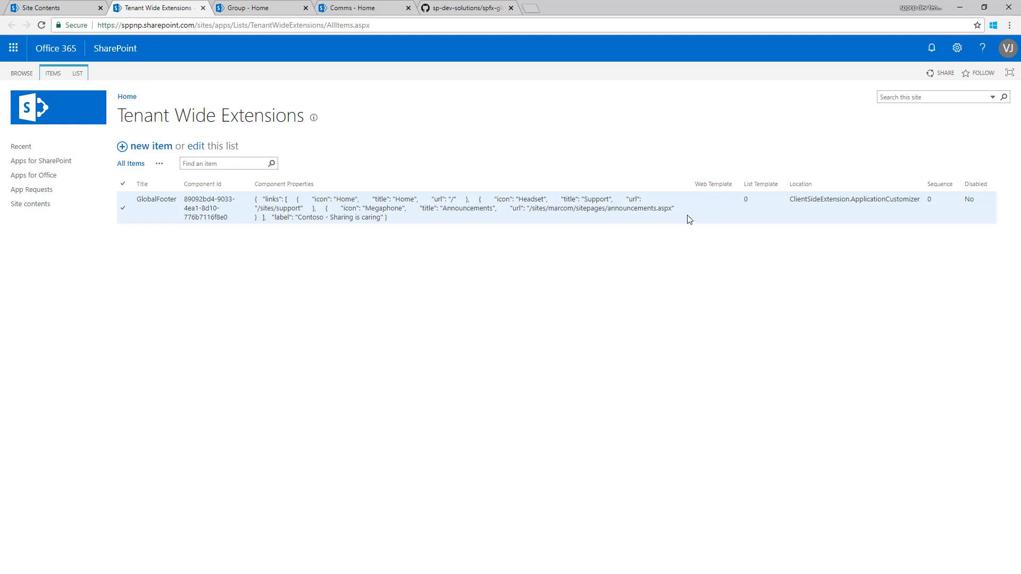
{"action": "mouse_move", "coordinate": [669, 227]}
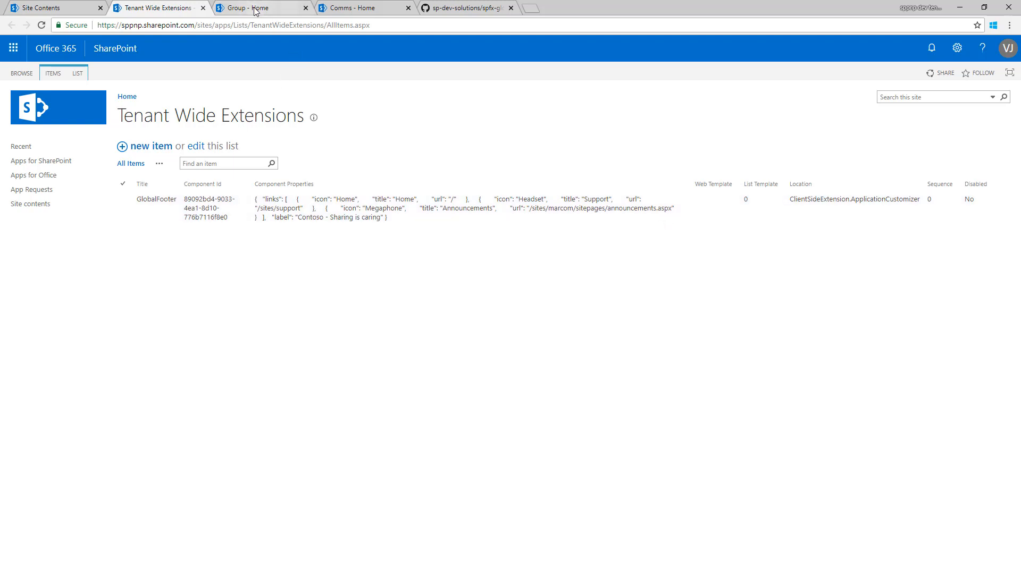
{"action": "left_click", "coordinate": [252, 7]}
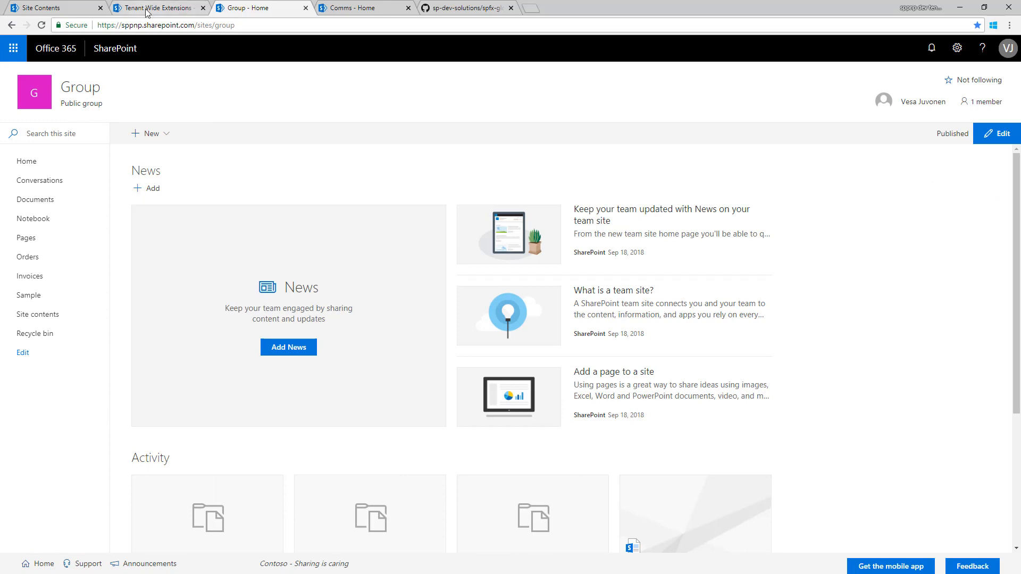
{"action": "left_click", "coordinate": [159, 8]}
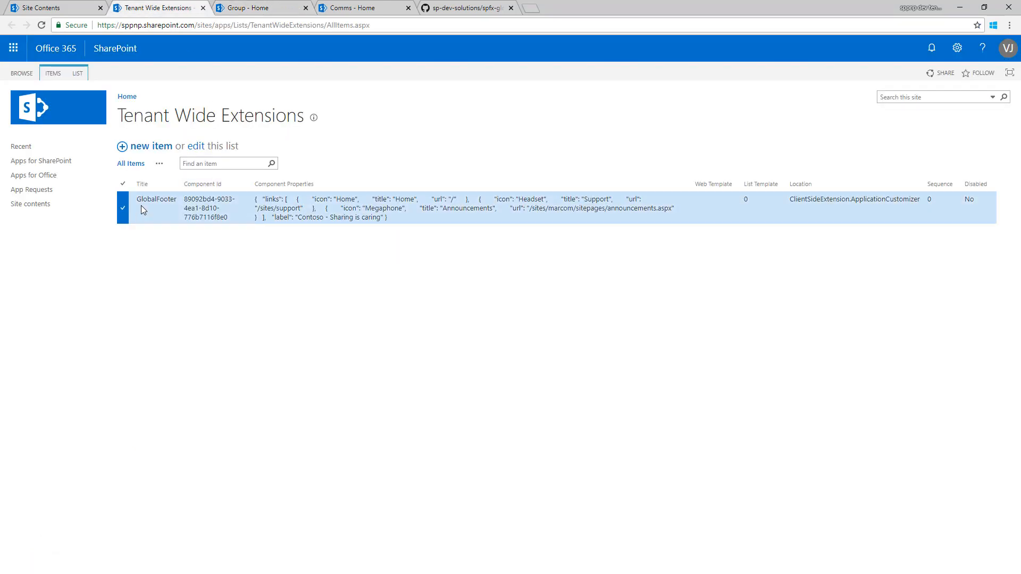
- Open the GlobalFooter entry for editing and enlarge the Component Properties box
{"action": "left_click", "coordinate": [53, 74]}
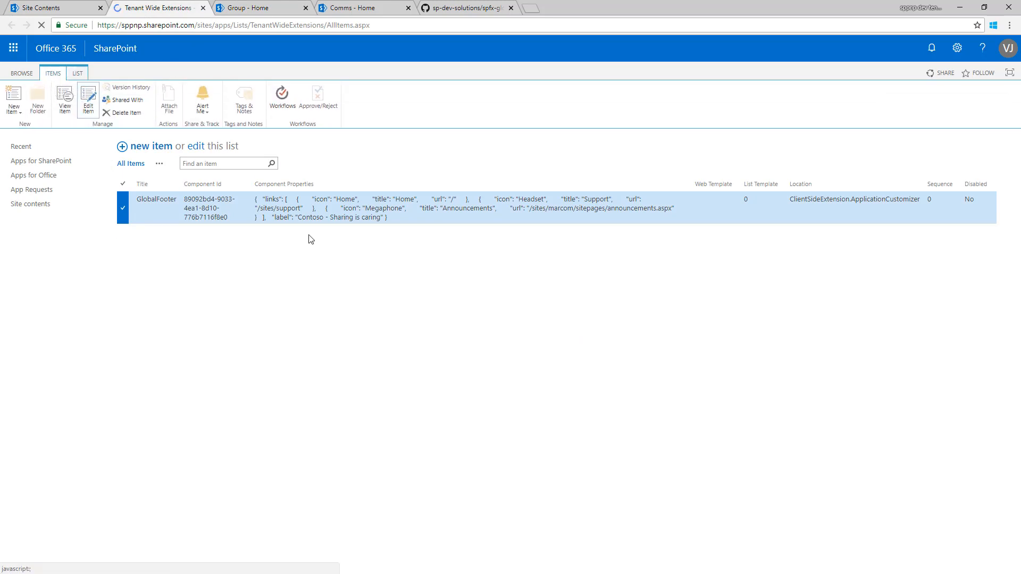
{"action": "left_click", "coordinate": [88, 99]}
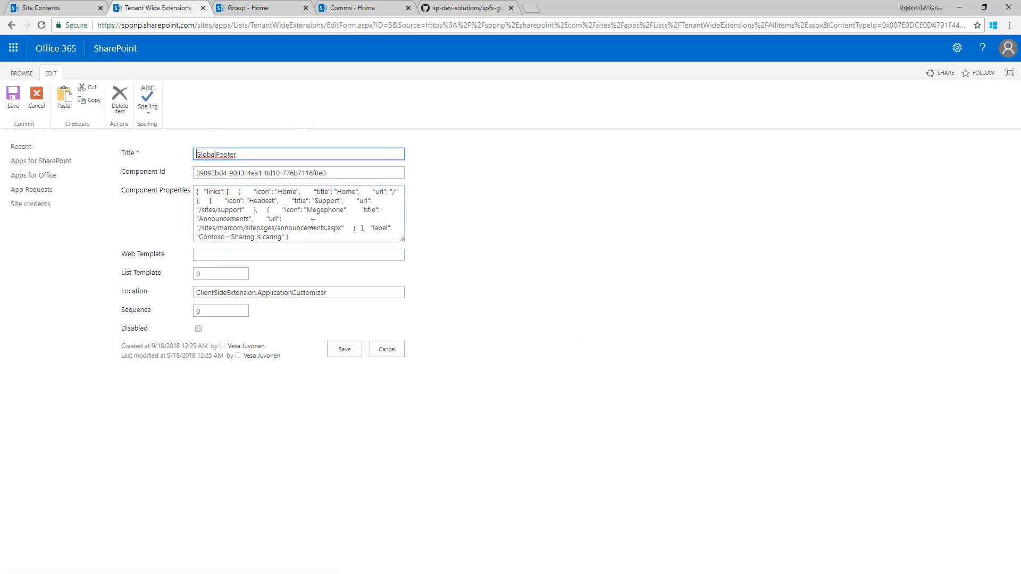
{"action": "left_click_drag", "start_coordinate": [404, 243], "coordinate": [405, 345]}
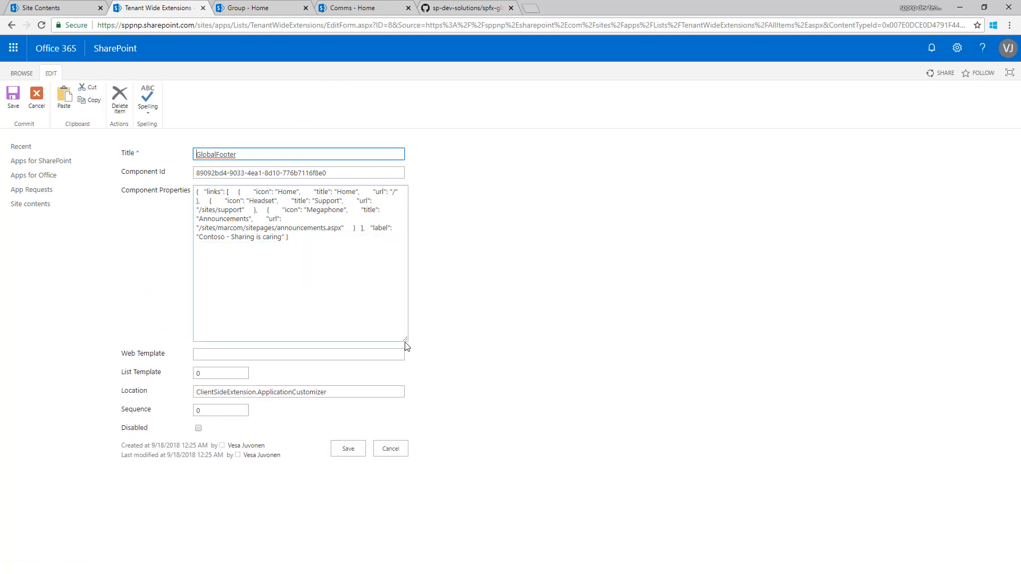
{"action": "left_click_drag", "start_coordinate": [405, 344], "coordinate": [697, 344]}
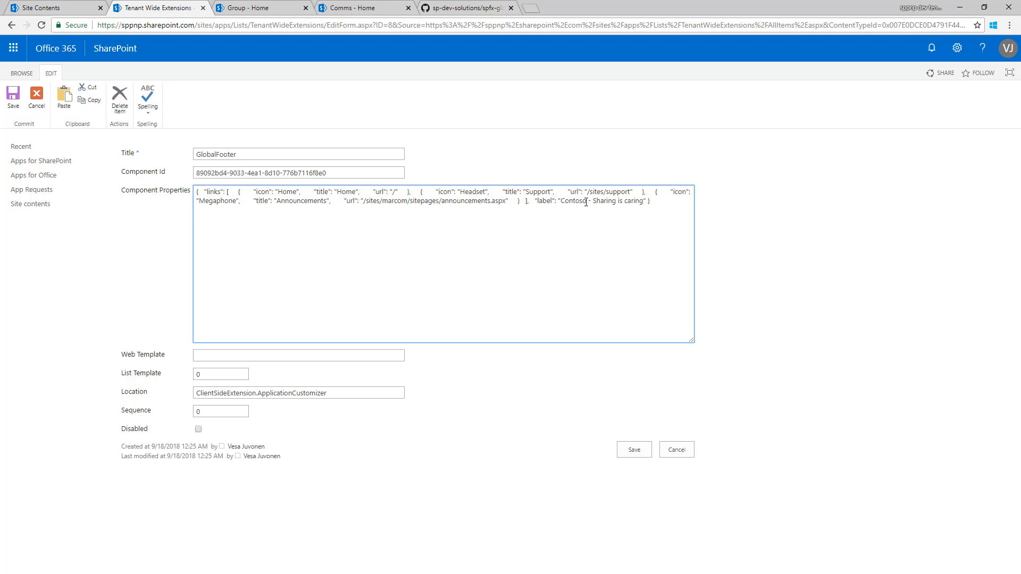
- Set the slogan to 'Contoso Electronic - Sharing is caring', review the links, and save
{"action": "type", "text": "Electronic"}
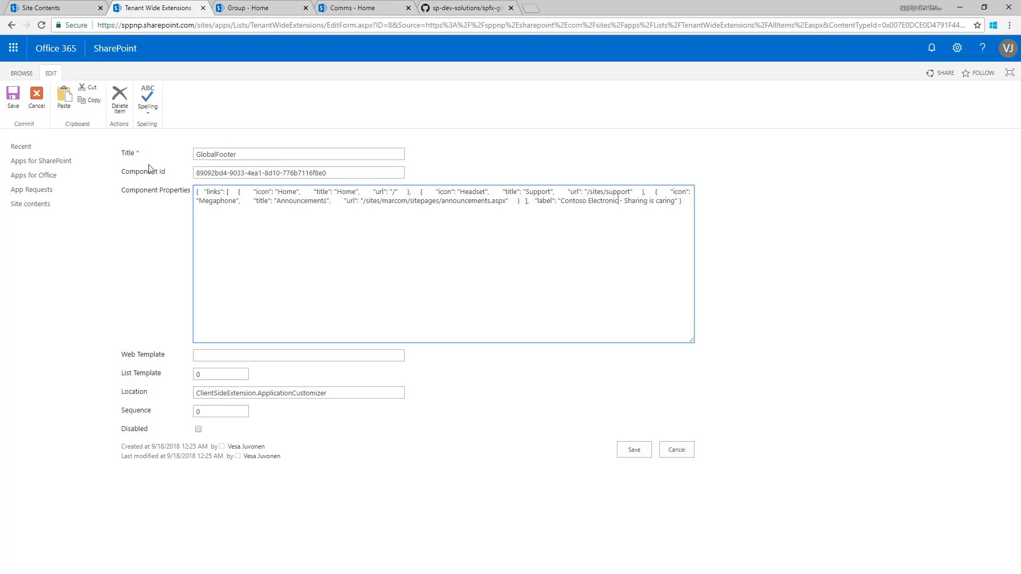
{"action": "mouse_move", "coordinate": [132, 200]}
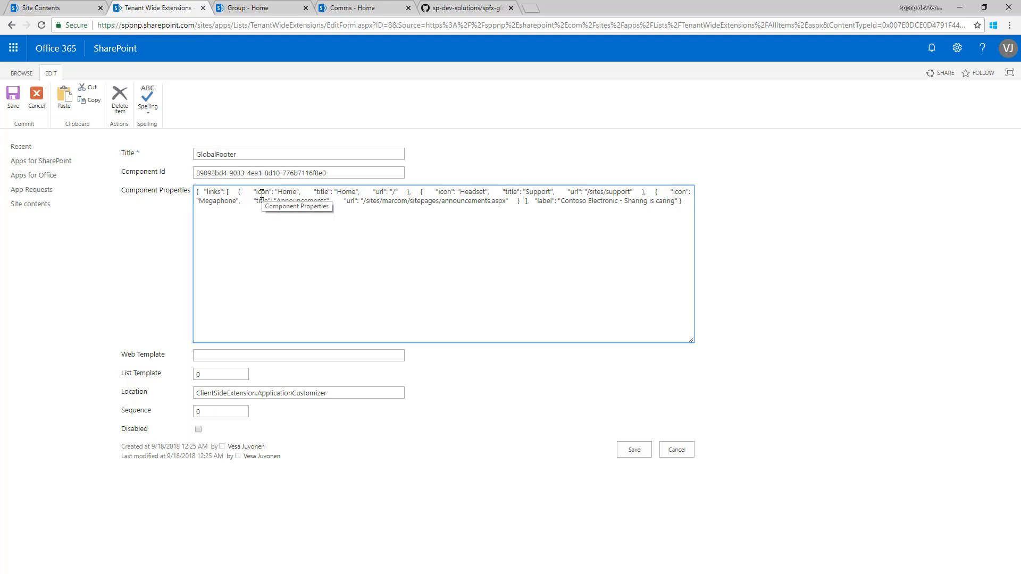
{"action": "double_click", "coordinate": [262, 191]}
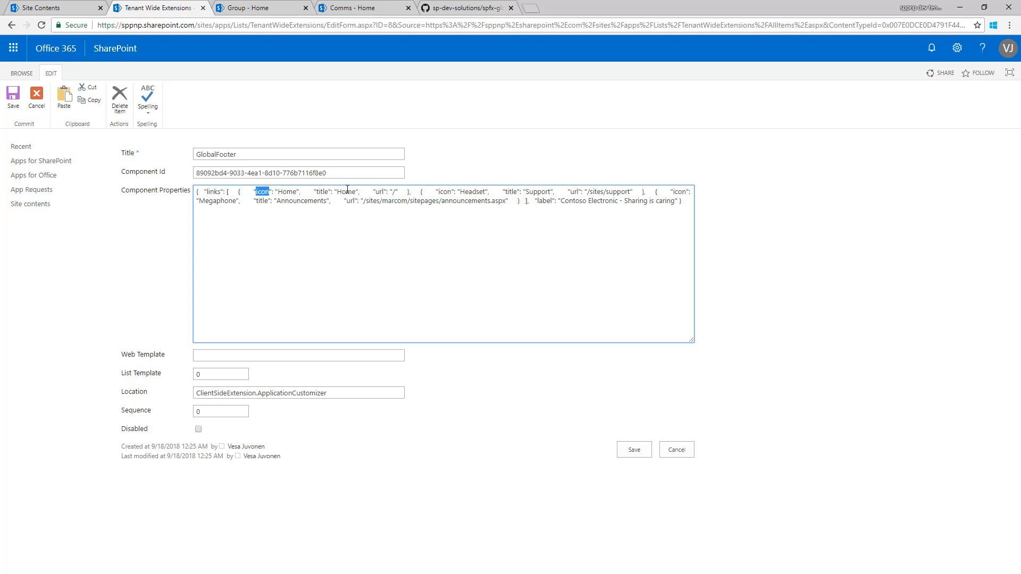
{"action": "double_click", "coordinate": [346, 192]}
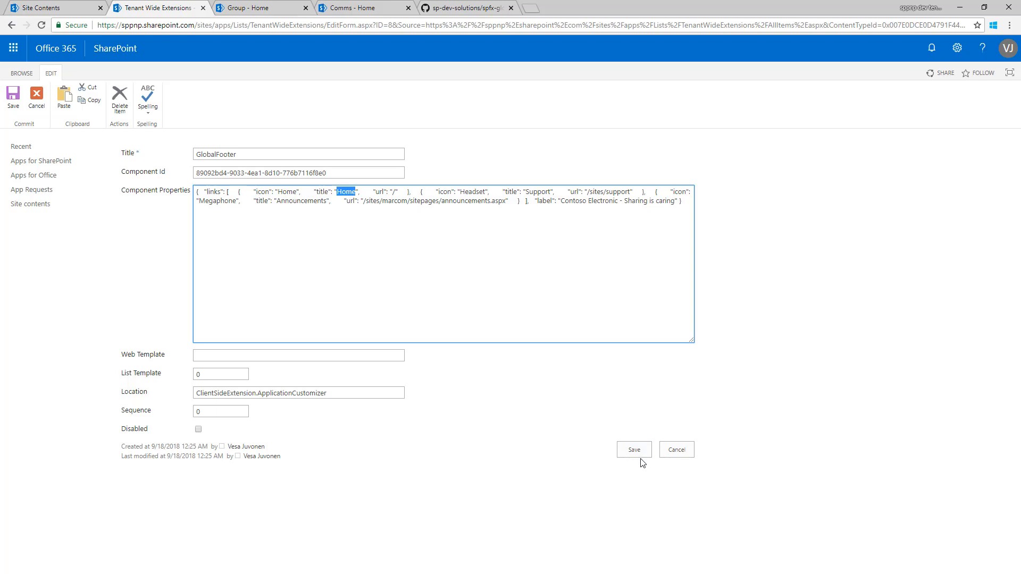
{"action": "mouse_move", "coordinate": [276, 350]}
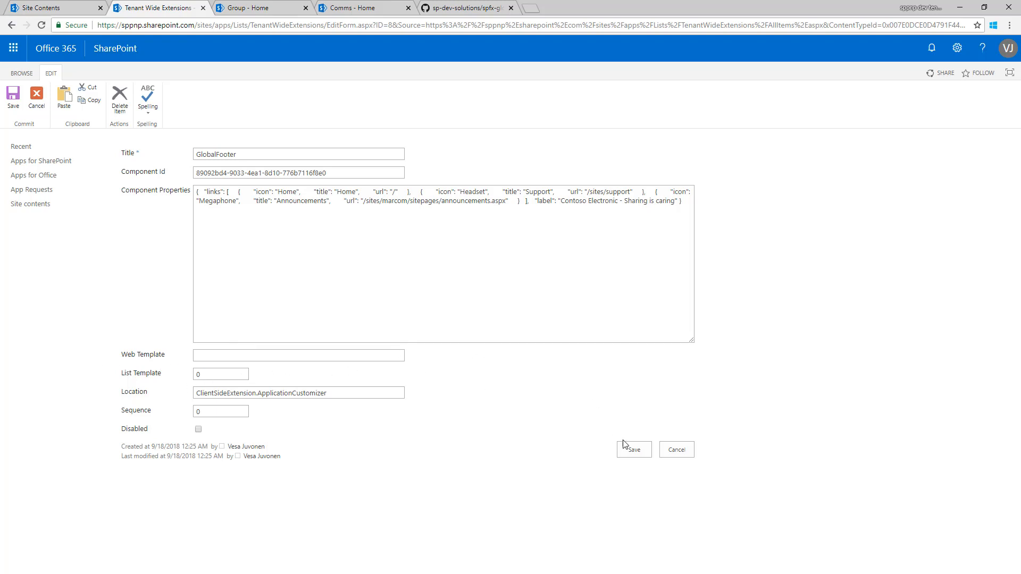
{"action": "left_click", "coordinate": [633, 449]}
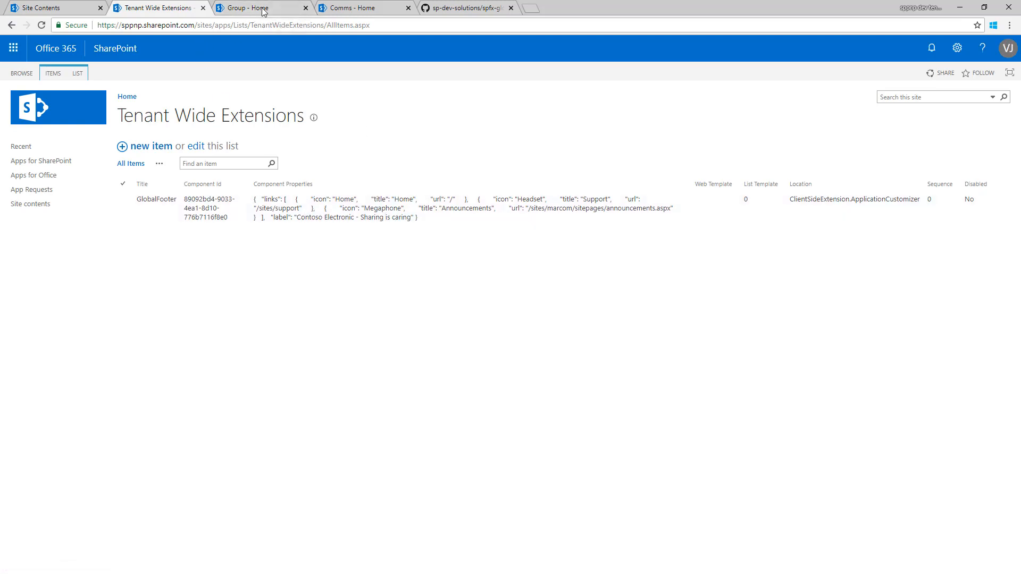
- View the global footer on the existing Comms - Home site
{"action": "left_click", "coordinate": [257, 7]}
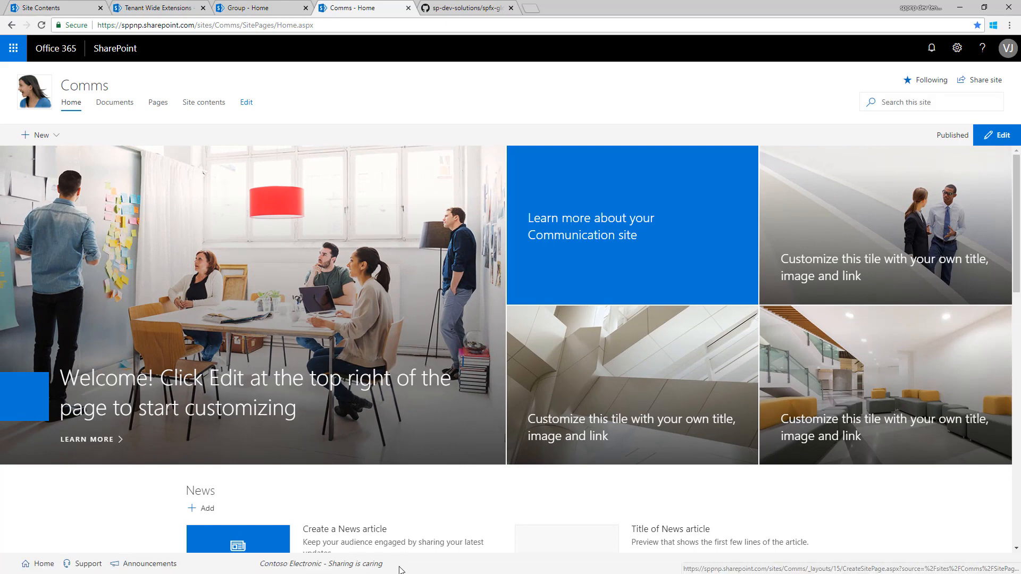
{"action": "mouse_move", "coordinate": [13, 47]}
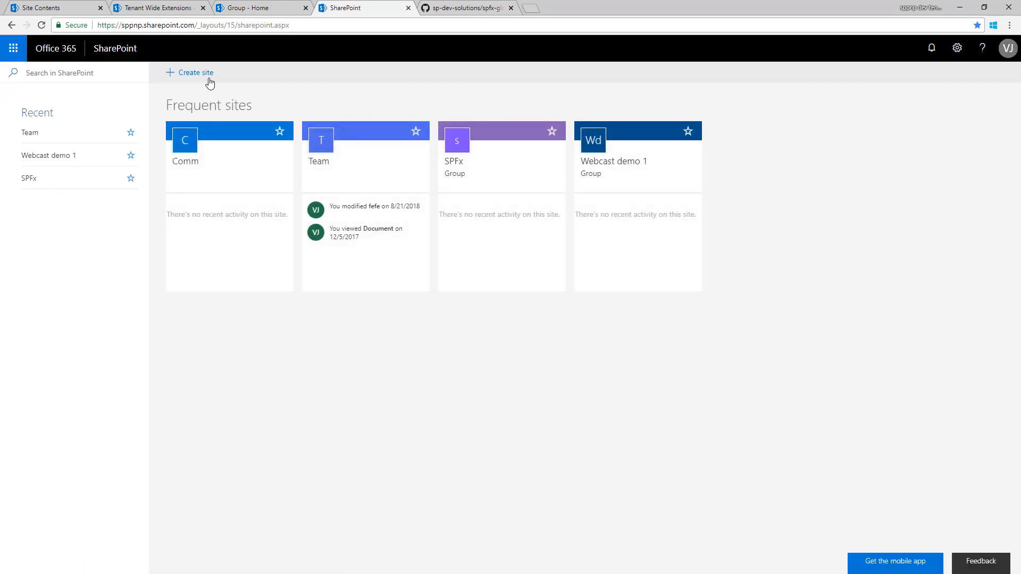
- Create a communication site named 'Showcase' and open it
{"action": "left_click", "coordinate": [195, 73]}
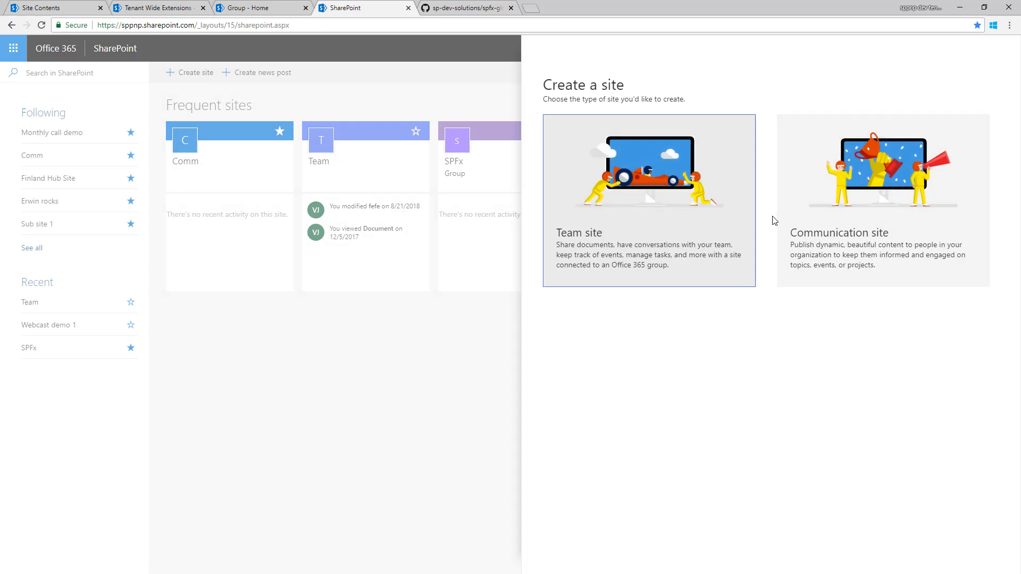
{"action": "left_click", "coordinate": [883, 200]}
{"action": "type", "text": "S"}
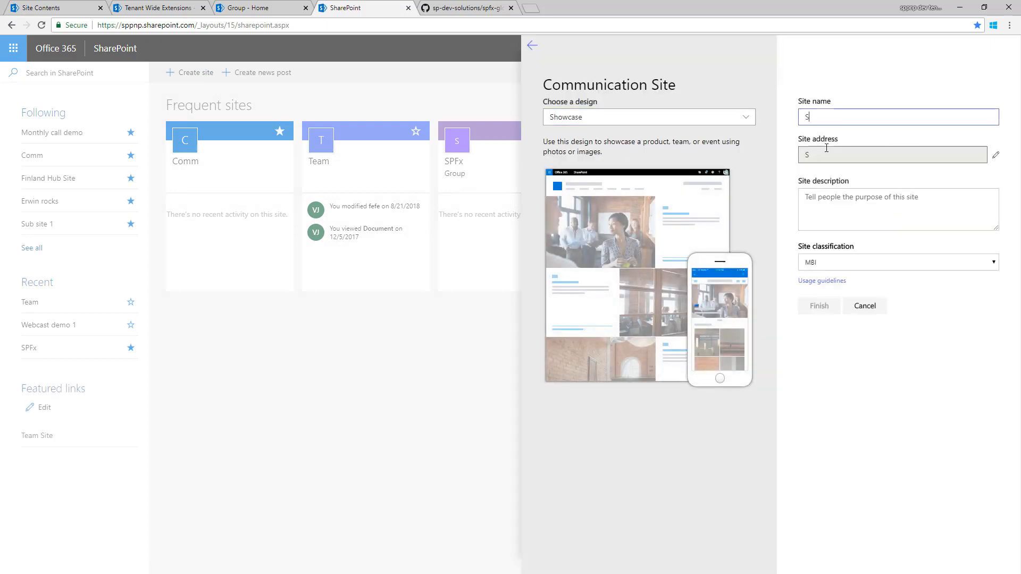
{"action": "type", "text": "howcase"}
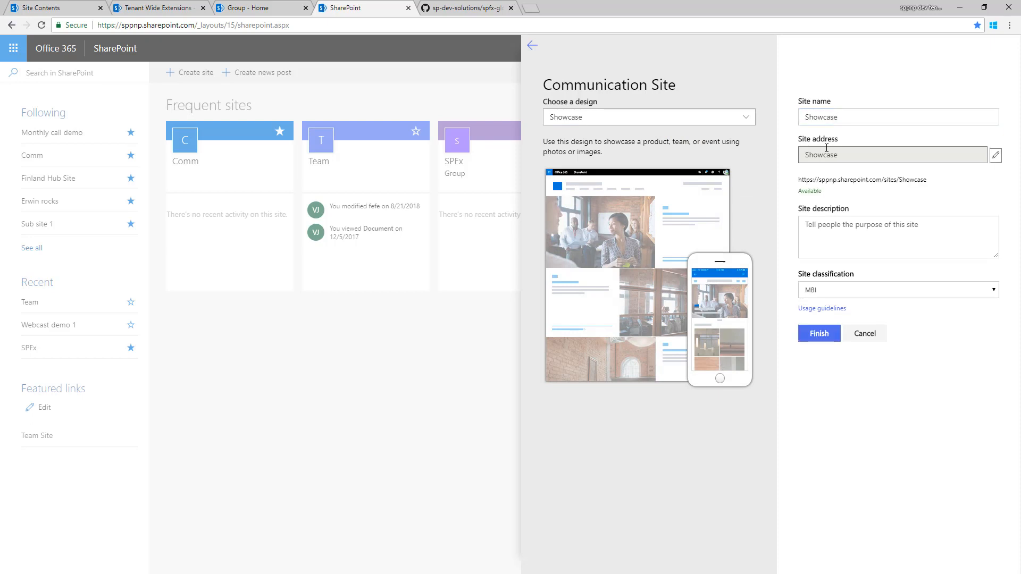
{"action": "left_click", "coordinate": [819, 333]}
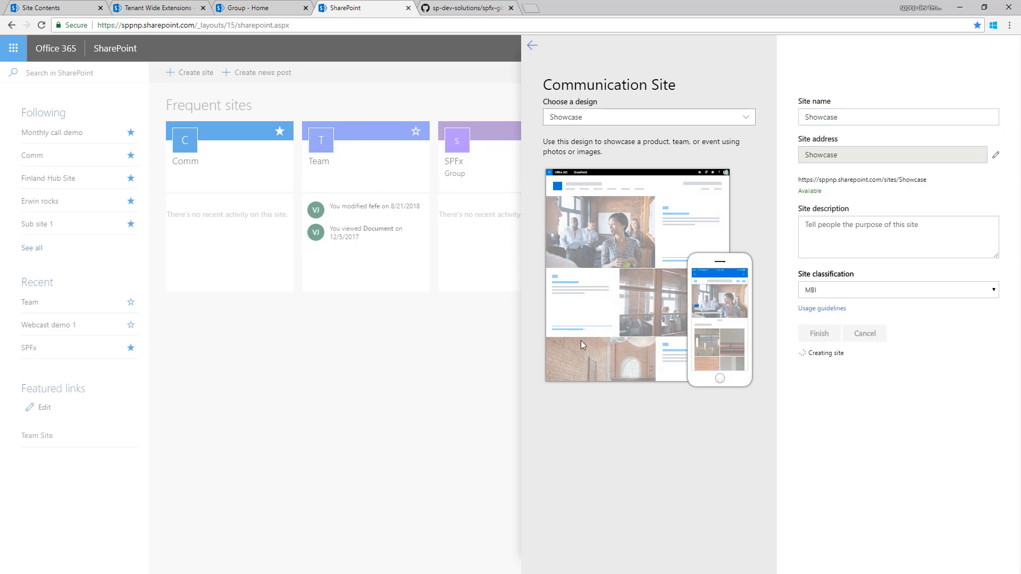
{"action": "mouse_move", "coordinate": [482, 333]}
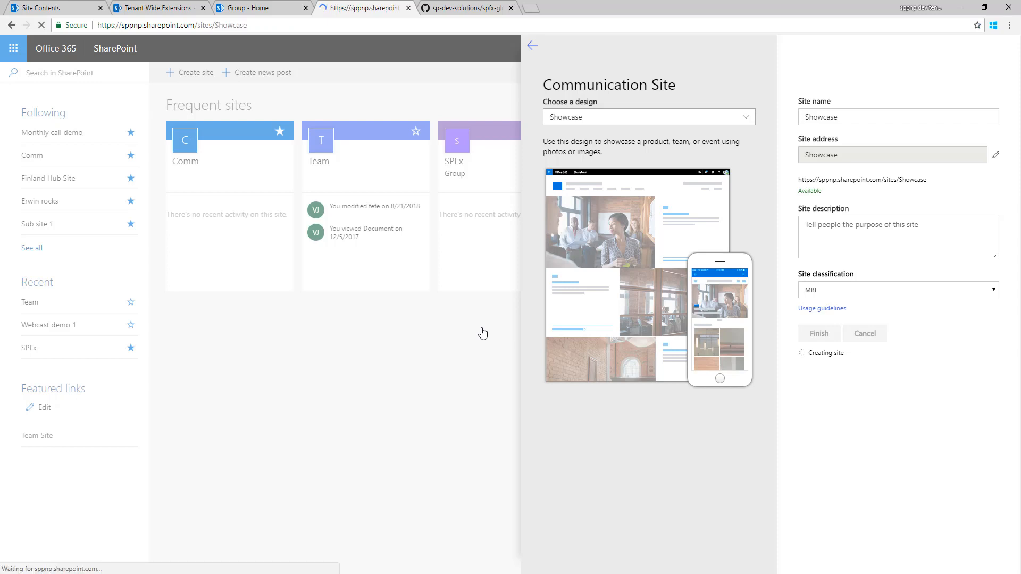
{"action": "left_click", "coordinate": [819, 334]}
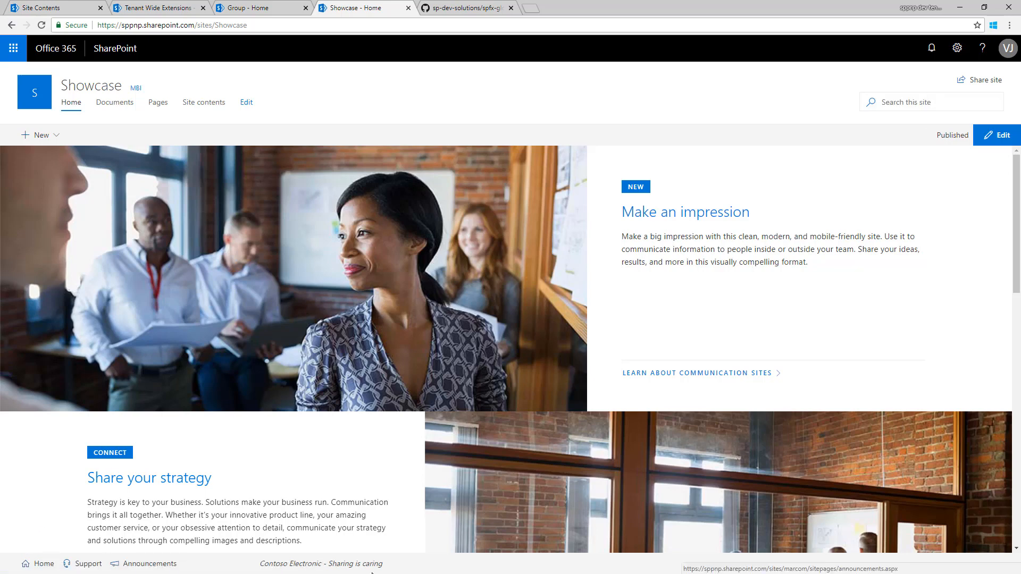
{"action": "mouse_move", "coordinate": [301, 519]}
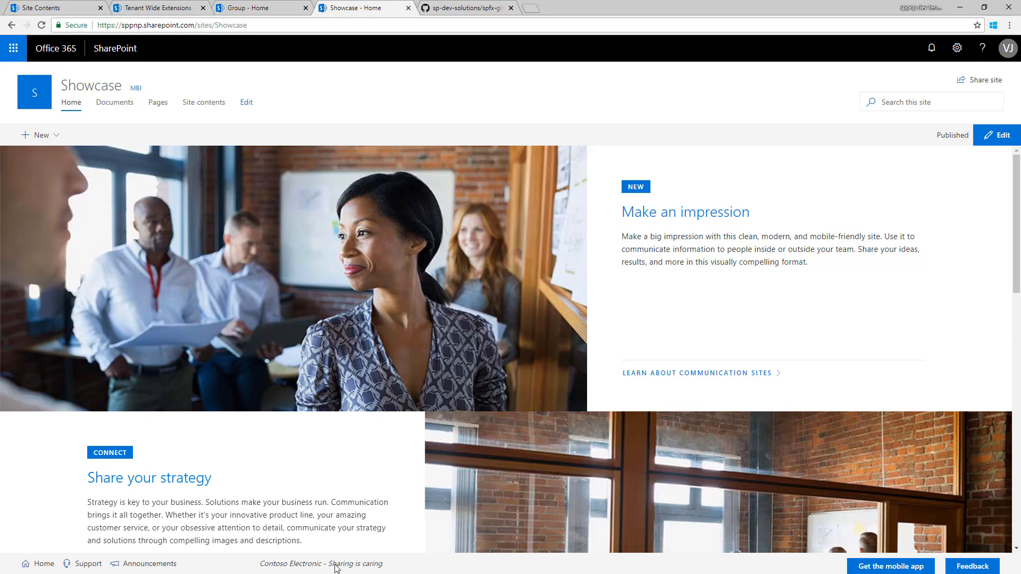
{"action": "mouse_move", "coordinate": [388, 566]}
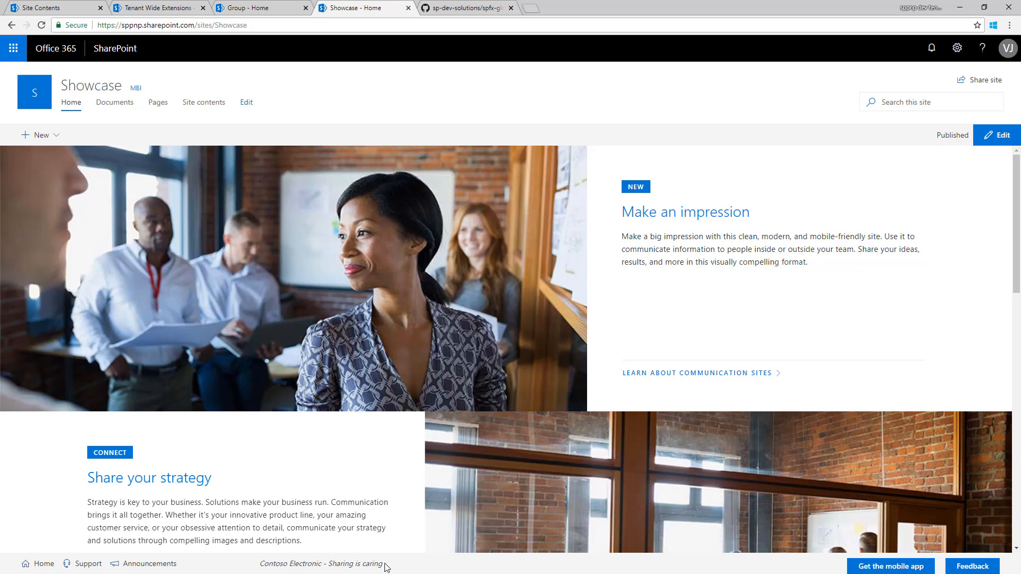
{"action": "mouse_move", "coordinate": [94, 568]}
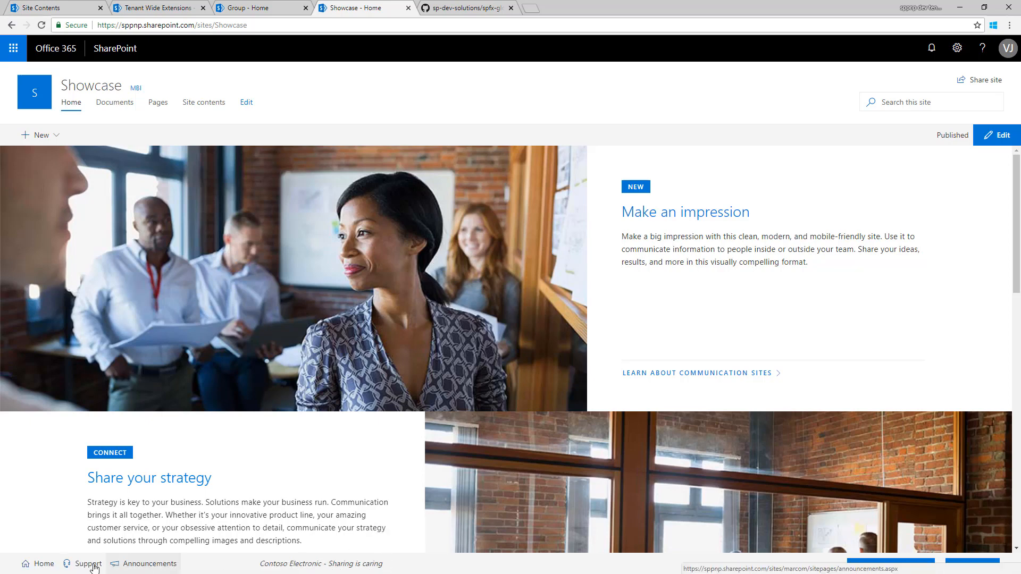
{"action": "mouse_move", "coordinate": [46, 561]}
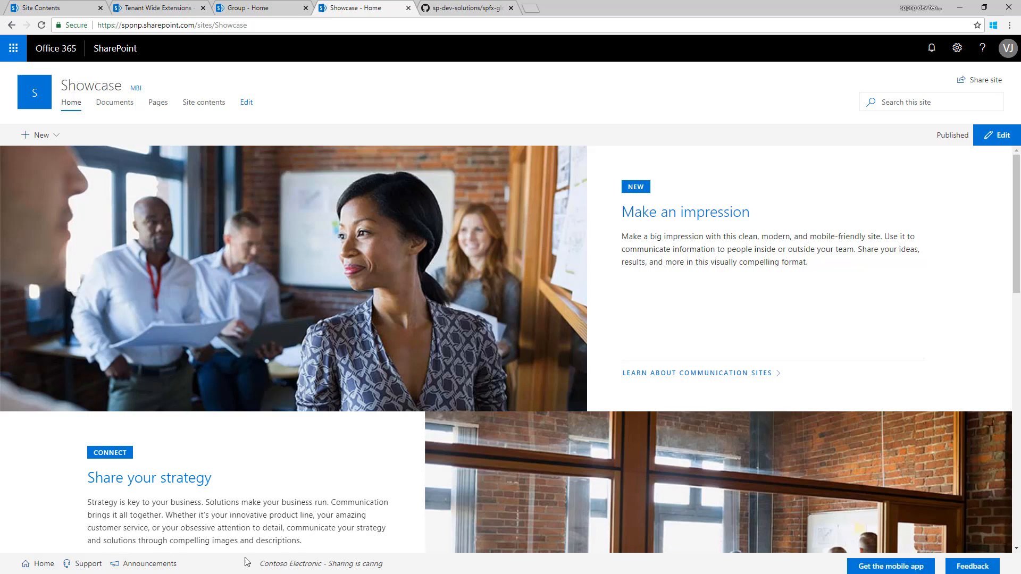
{"action": "mouse_move", "coordinate": [340, 559]}
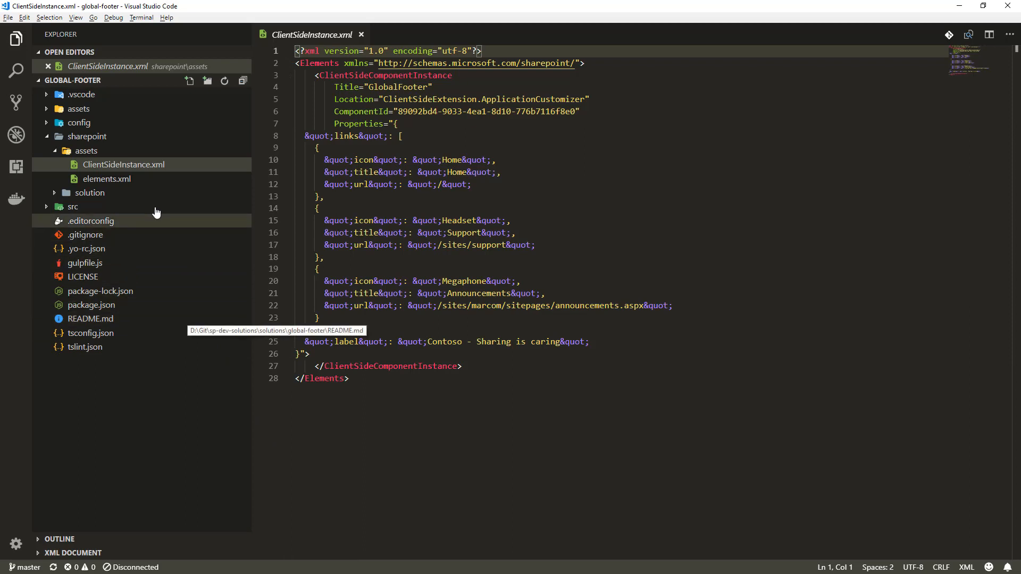
- Open the GlobalFooterApplicationCustomizer, components index and GlobalFooter.tsx files in src/extensions
{"action": "left_click", "coordinate": [73, 193]}
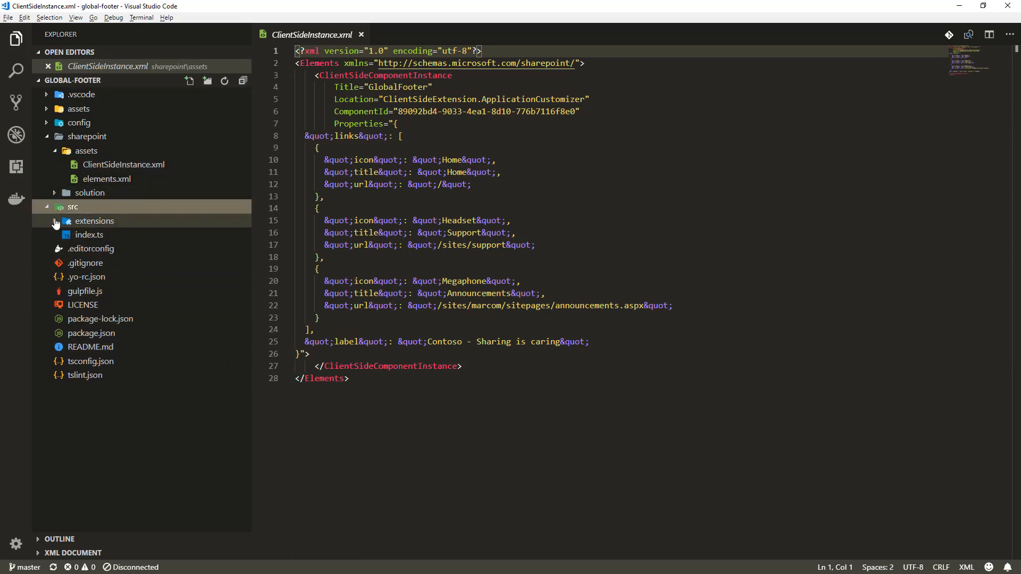
{"action": "left_click", "coordinate": [94, 221]}
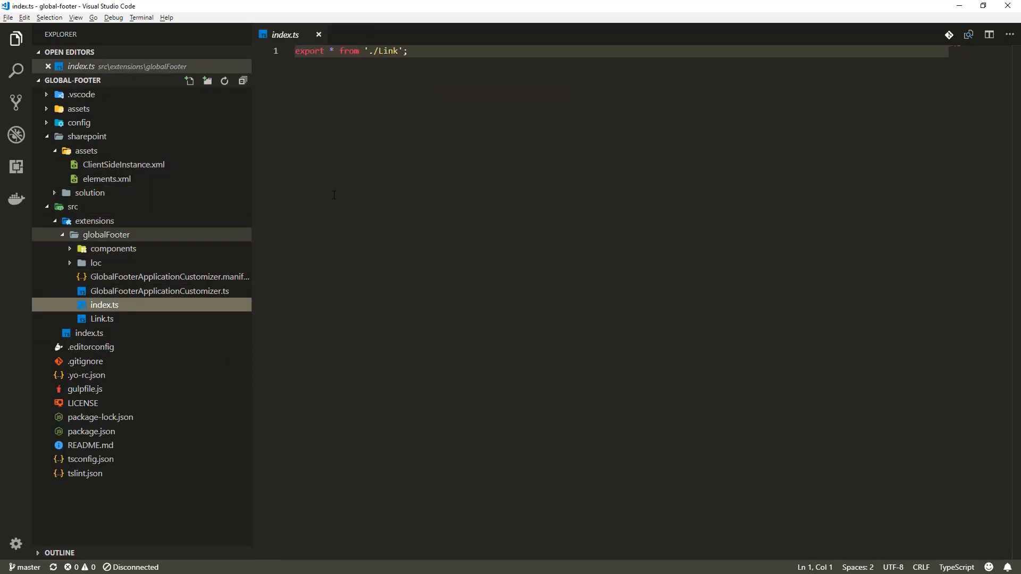
{"action": "left_click", "coordinate": [89, 333]}
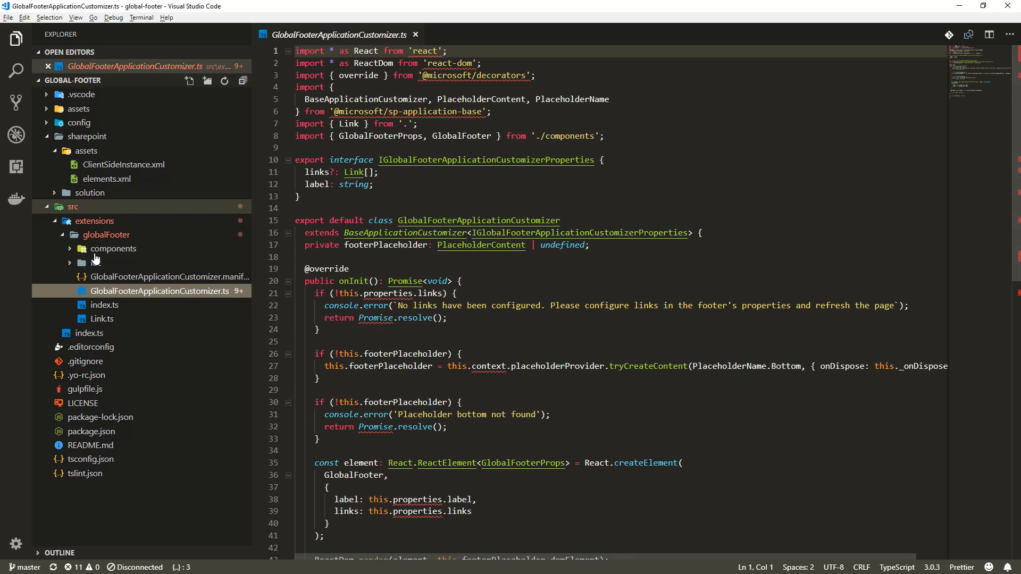
{"action": "left_click", "coordinate": [113, 249]}
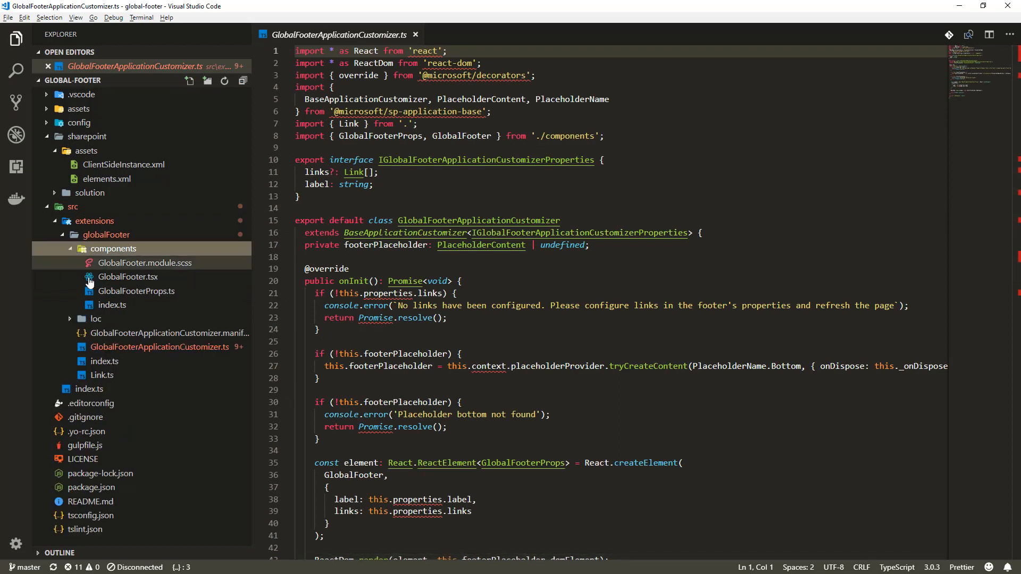
{"action": "left_click", "coordinate": [112, 305]}
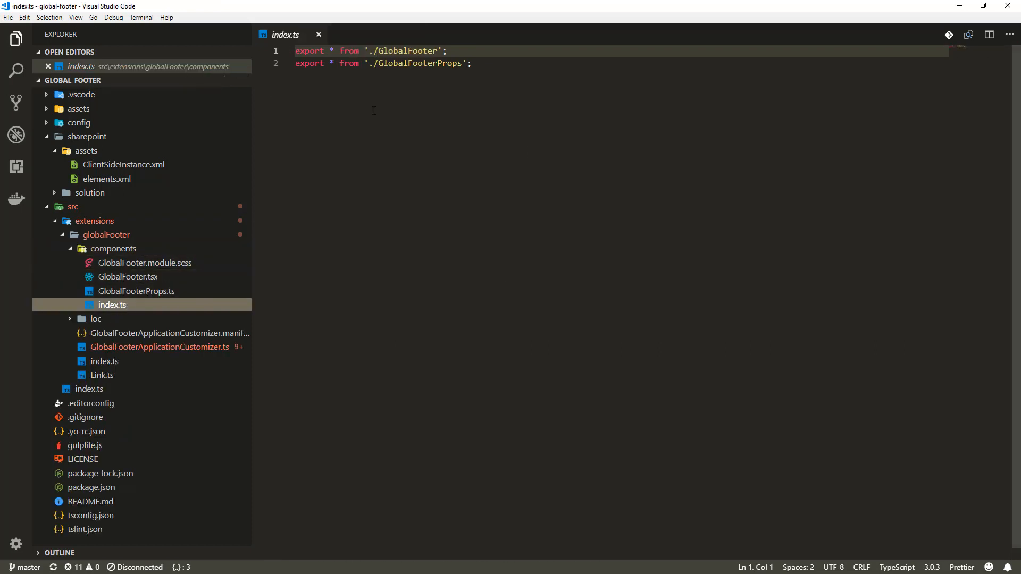
{"action": "left_click", "coordinate": [128, 277]}
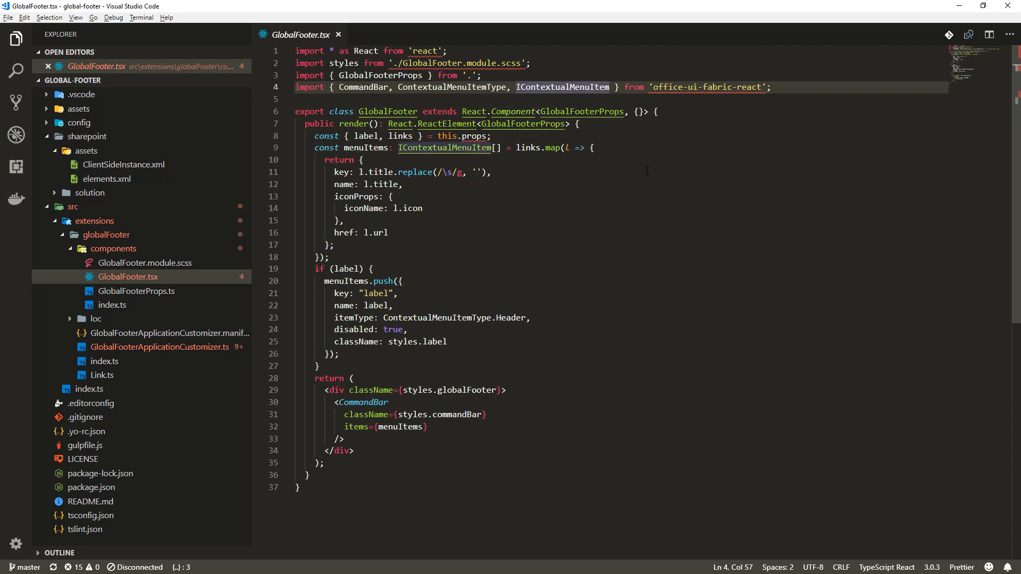
{"action": "mouse_move", "coordinate": [102, 375]}
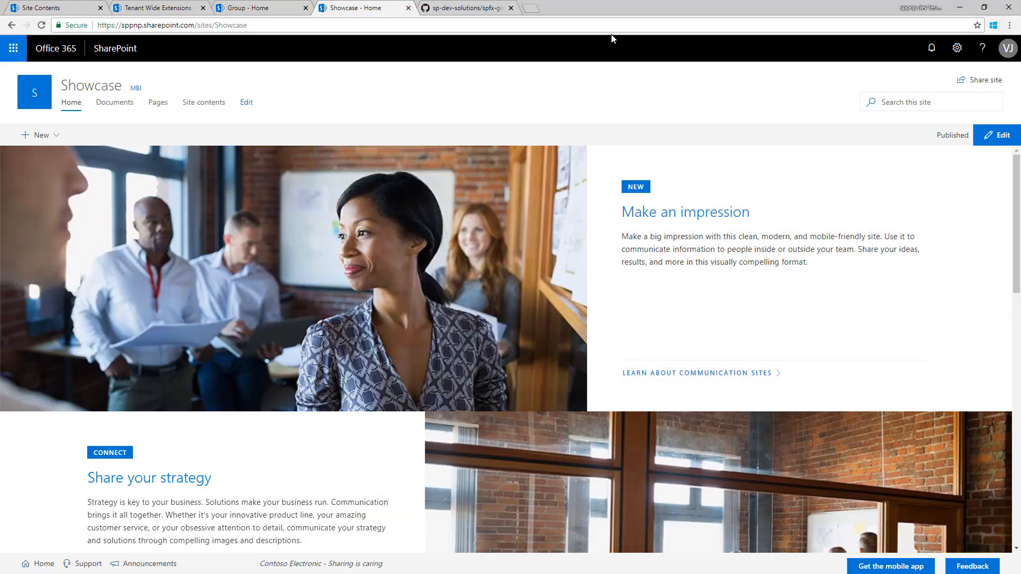
- Switch to the GitHub tab showing the spfx-global-footer.sppkg package page
{"action": "left_click", "coordinate": [471, 8]}
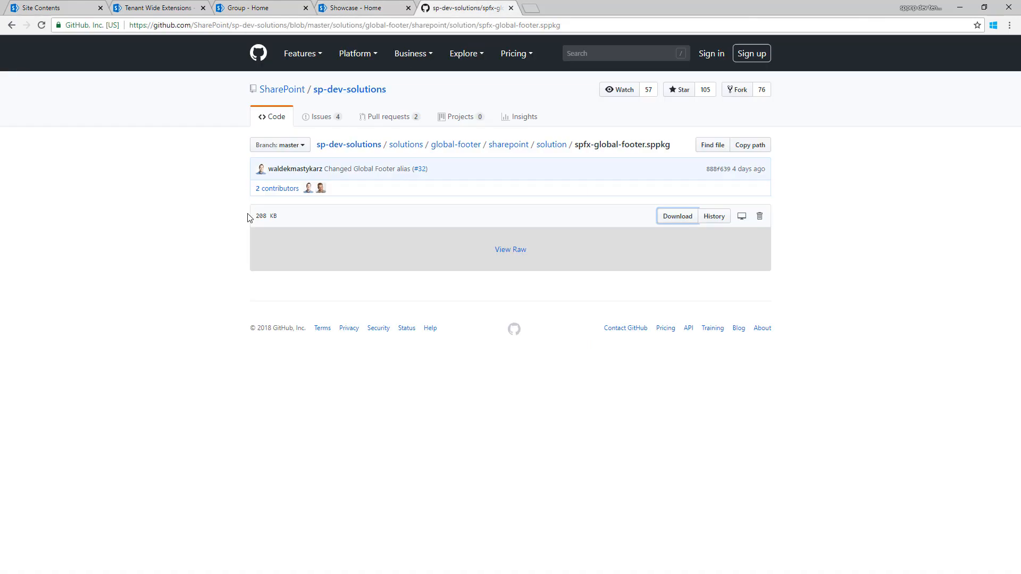
{"action": "mouse_move", "coordinate": [645, 140]}
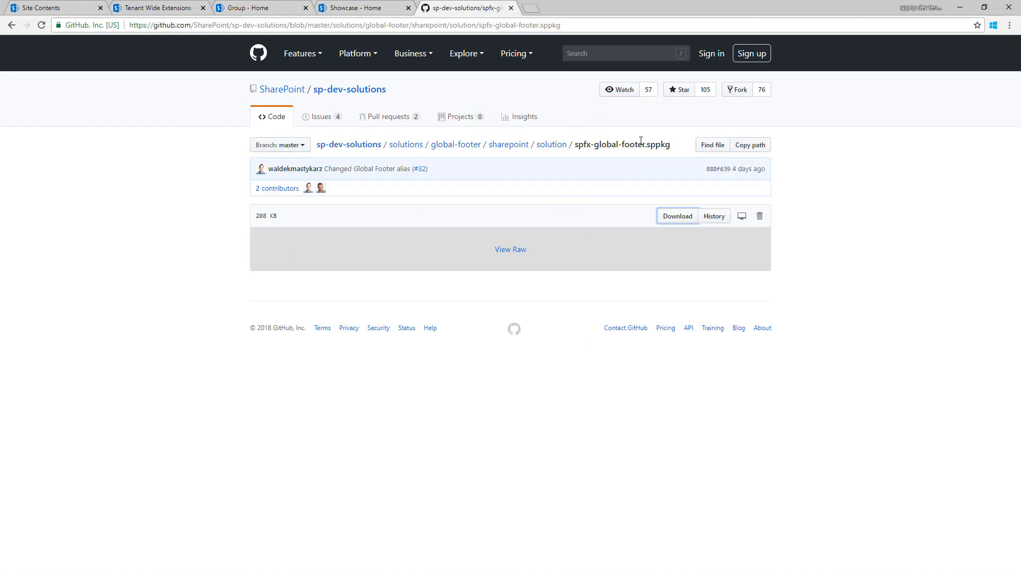
{"action": "mouse_move", "coordinate": [153, 8]}
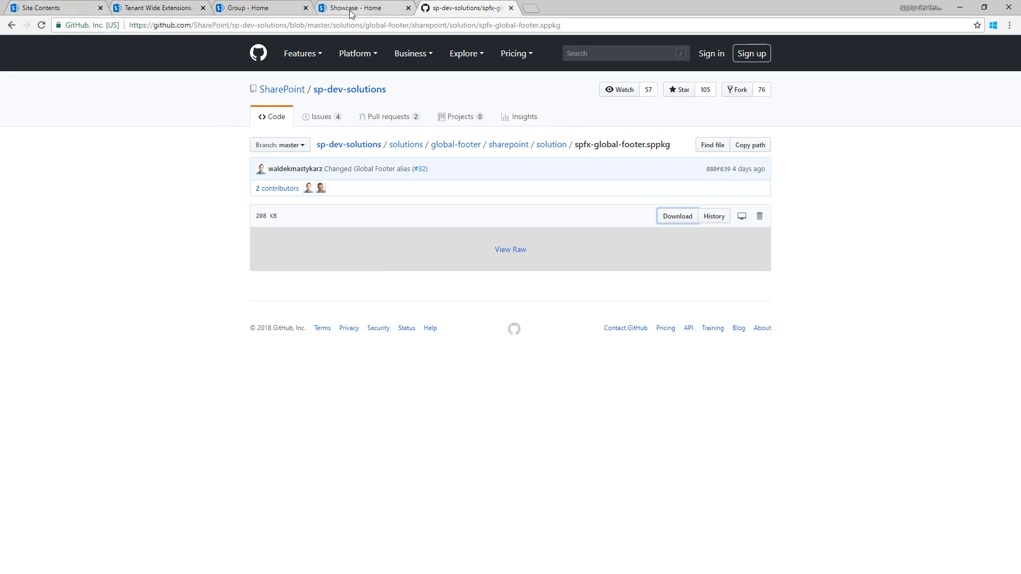
- Return to the Showcase site home page showing the Home, Support and Announcements footer links
{"action": "left_click", "coordinate": [358, 8]}
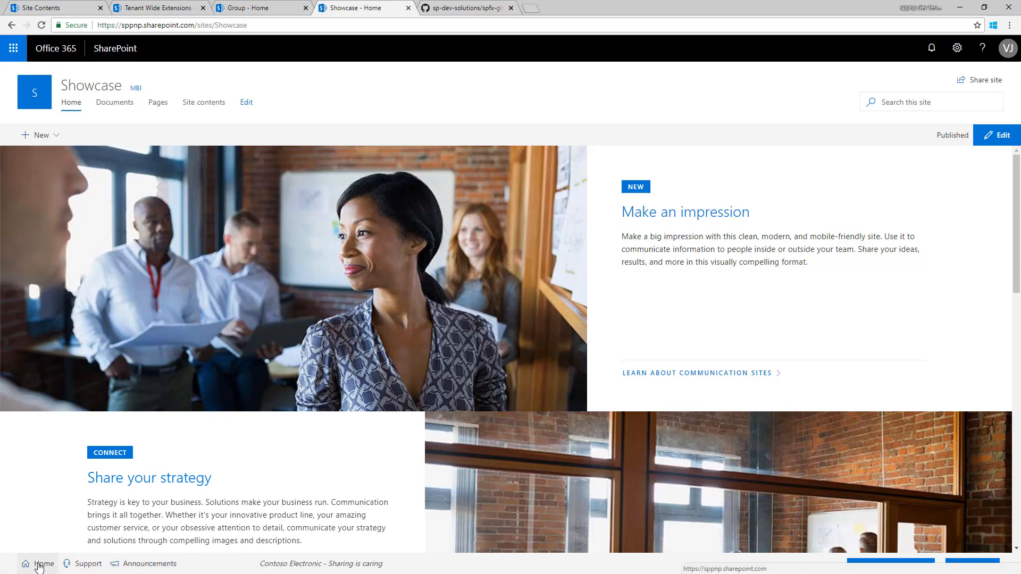
{"action": "mouse_move", "coordinate": [44, 566]}
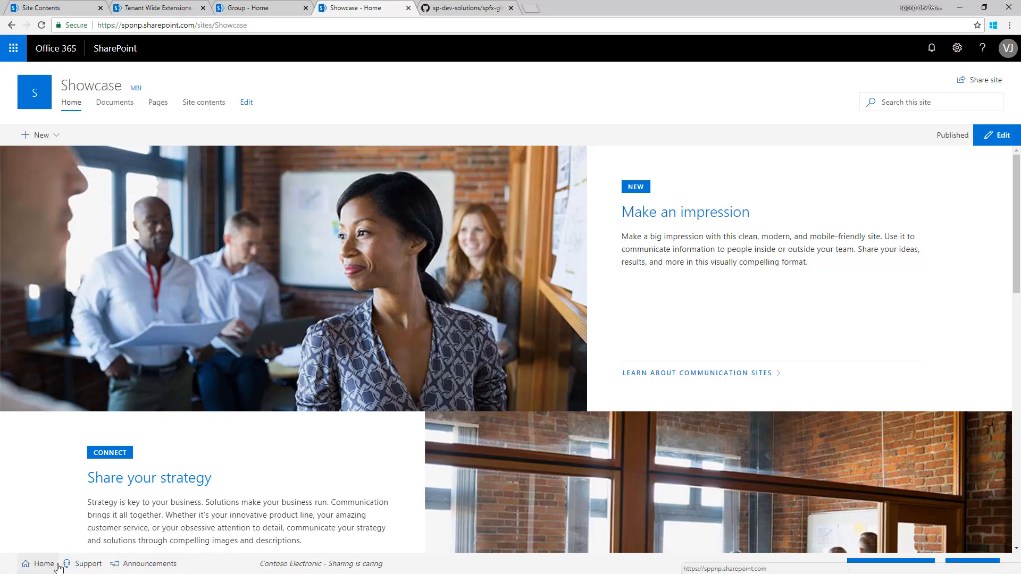